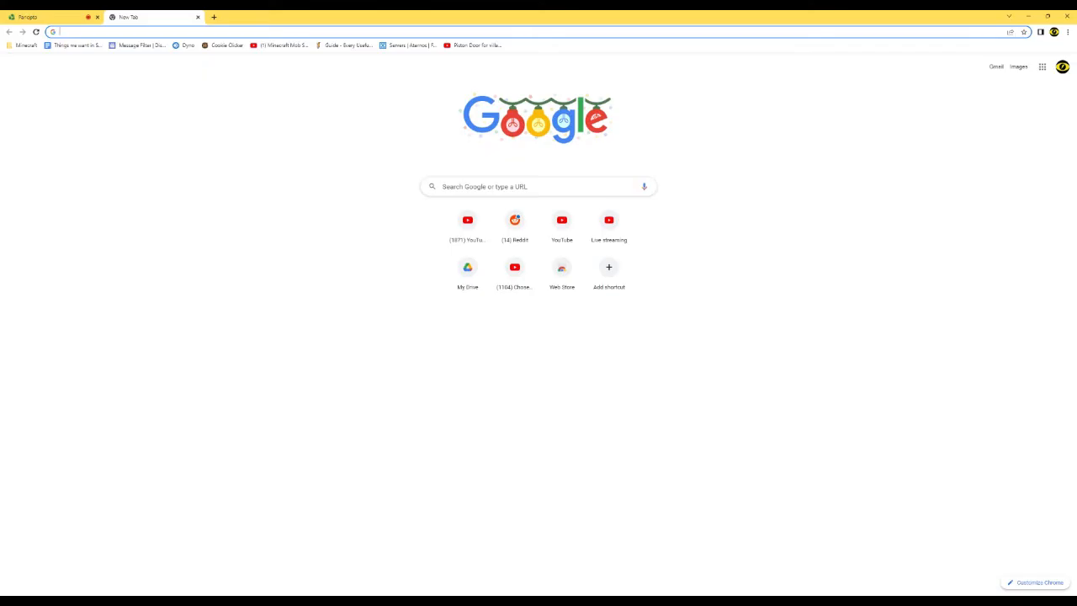
Step: Search Google for 'eaglercraft', open the eaglercraft-server Replit page, and launch its website
text(eaglercraft)
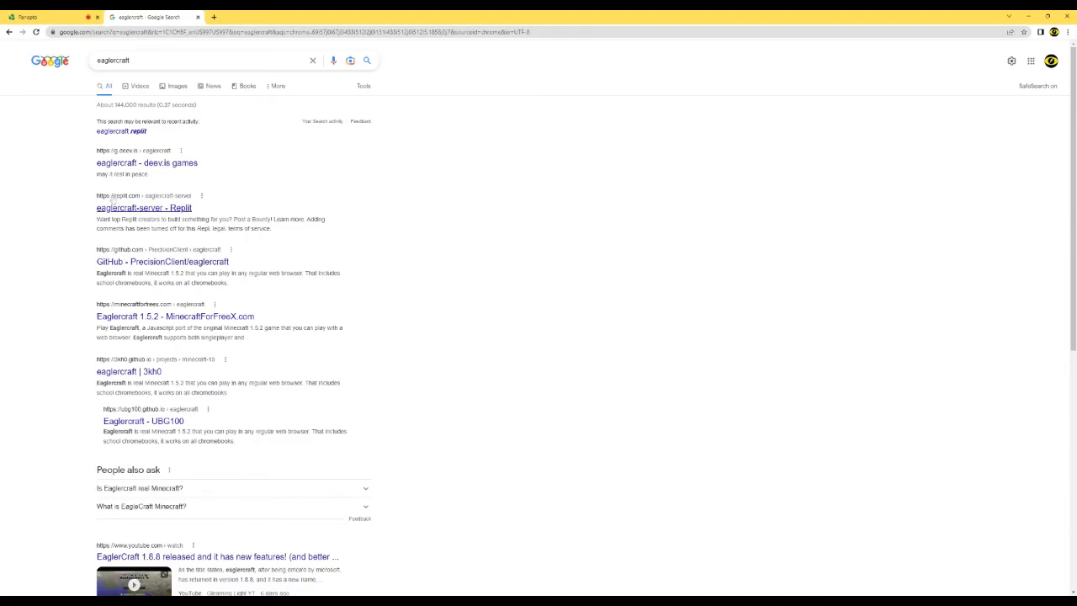
click(144, 208)
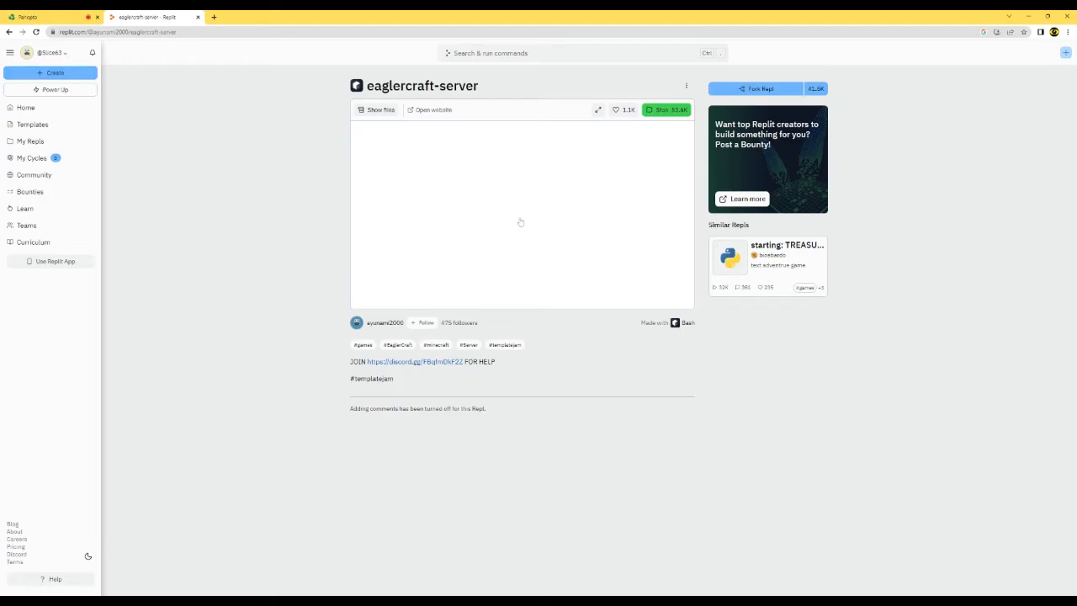
click(666, 110)
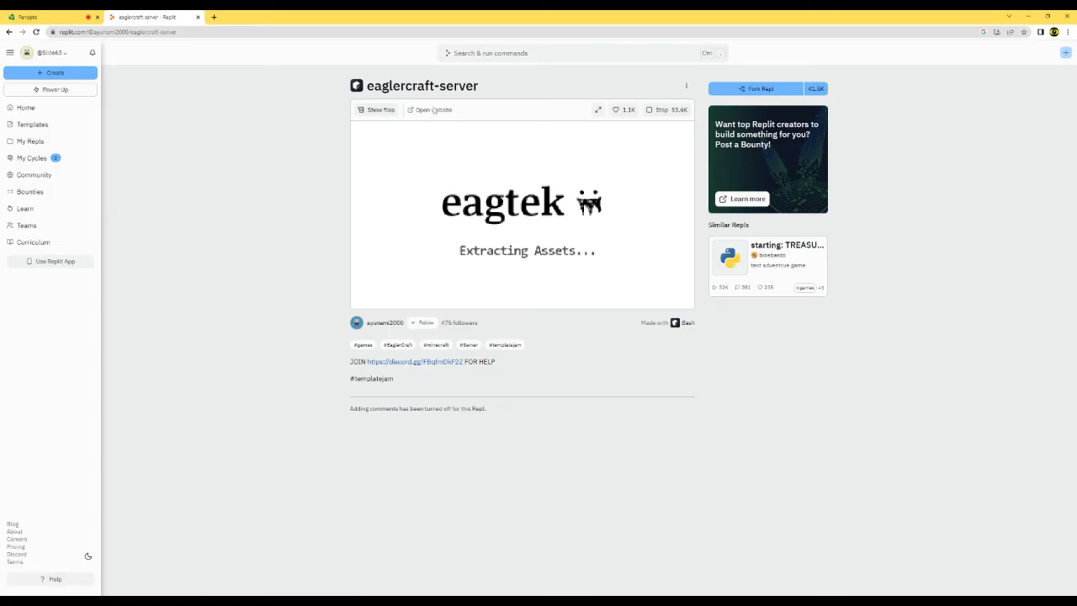
click(430, 109)
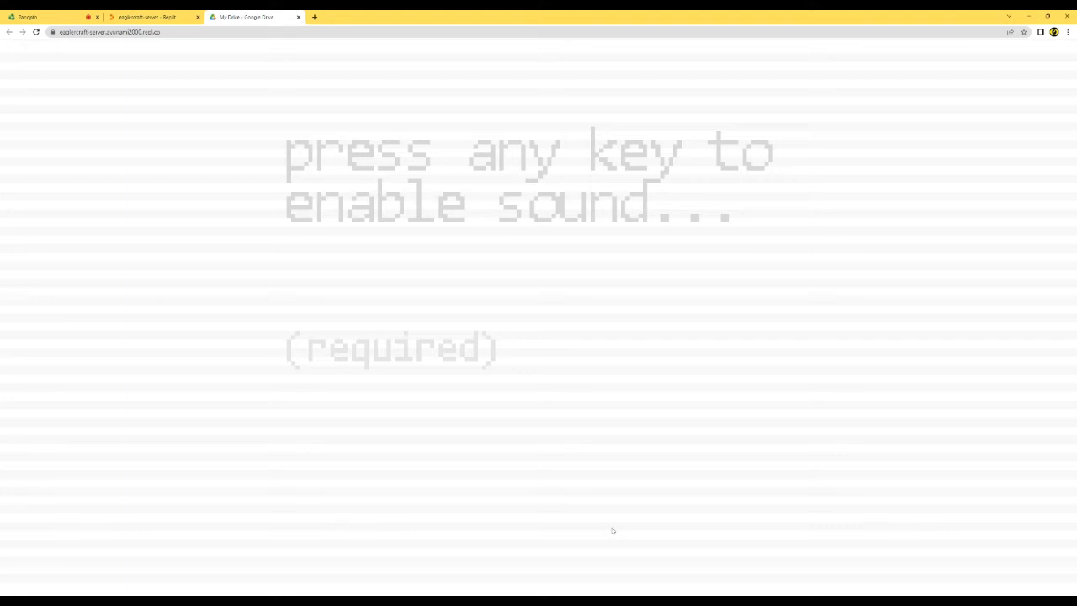
Step: Enable sound, confirm the profile, browse Singleplayer worlds, then close the game tab
key(space)
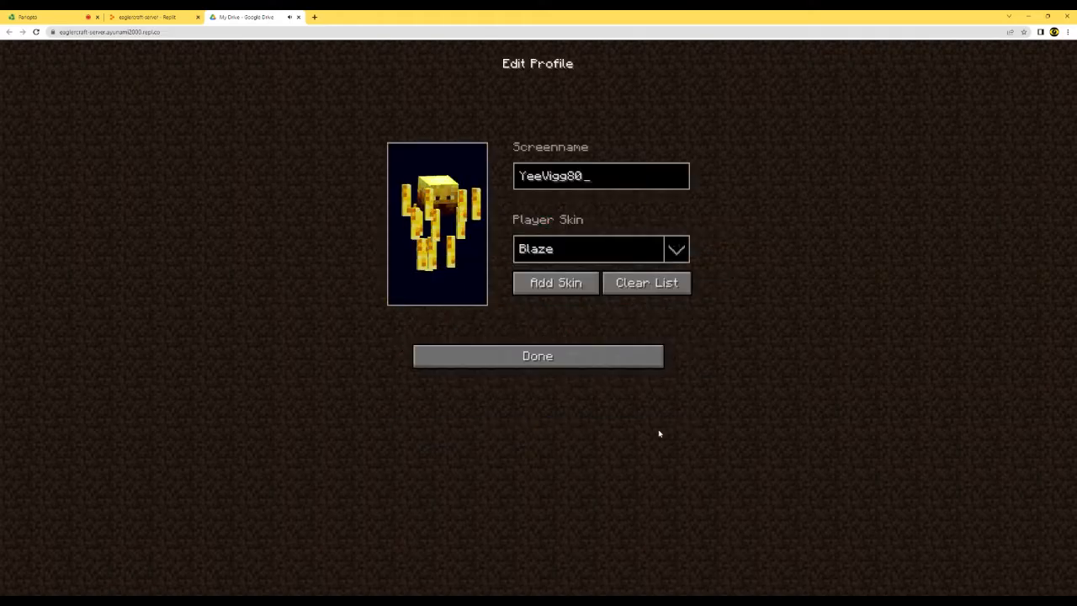
click(538, 355)
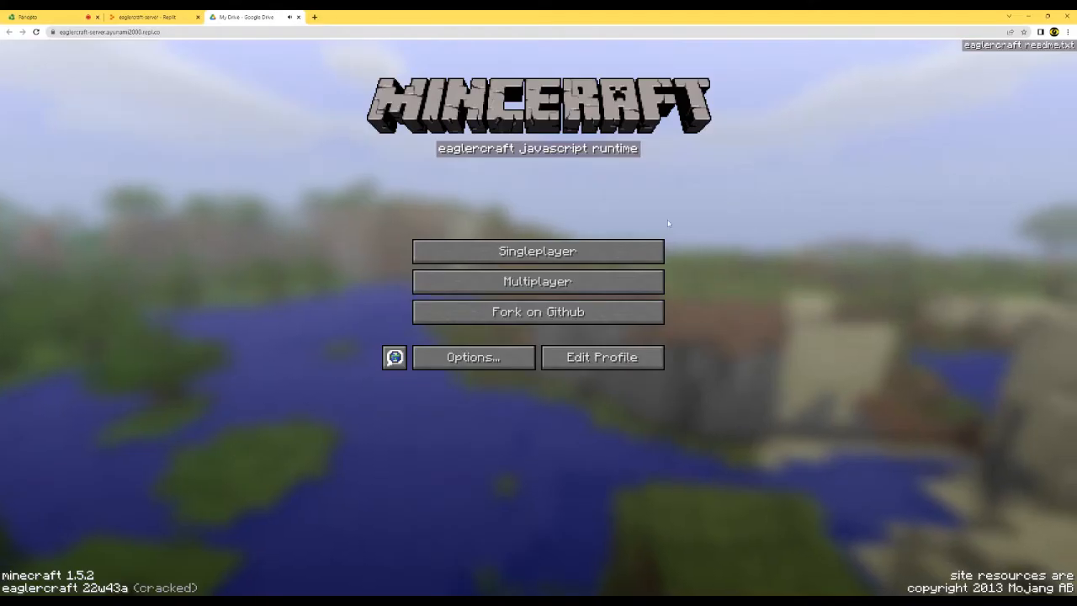
click(537, 250)
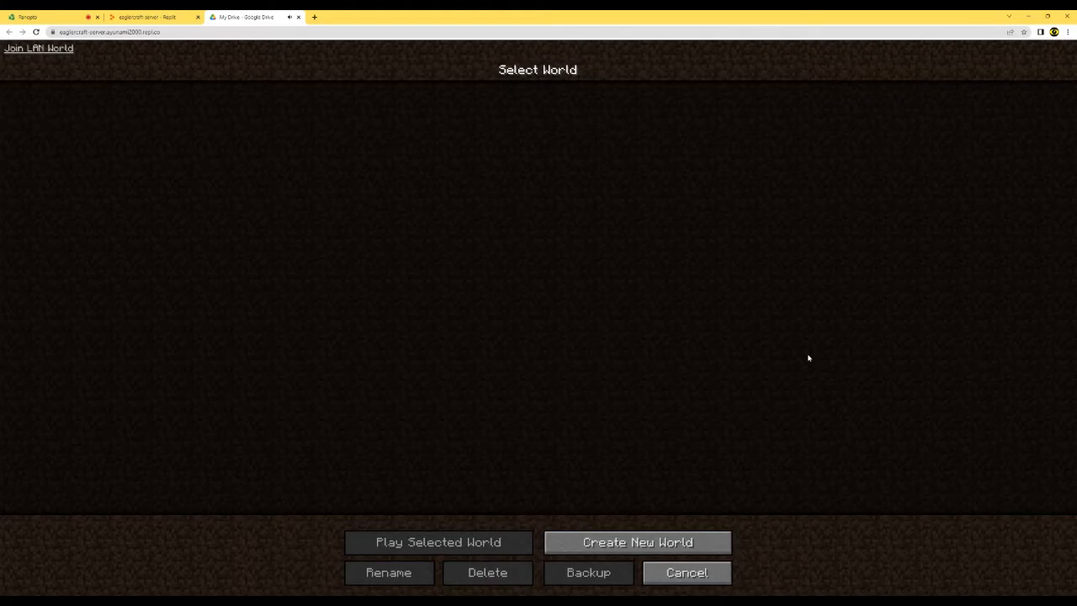
click(686, 572)
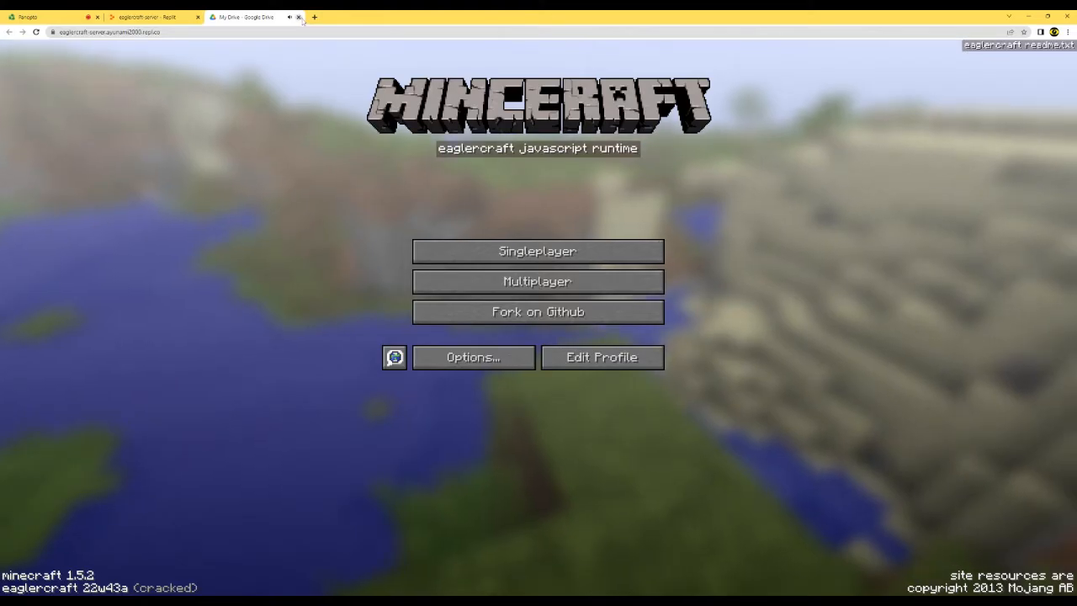
click(151, 17)
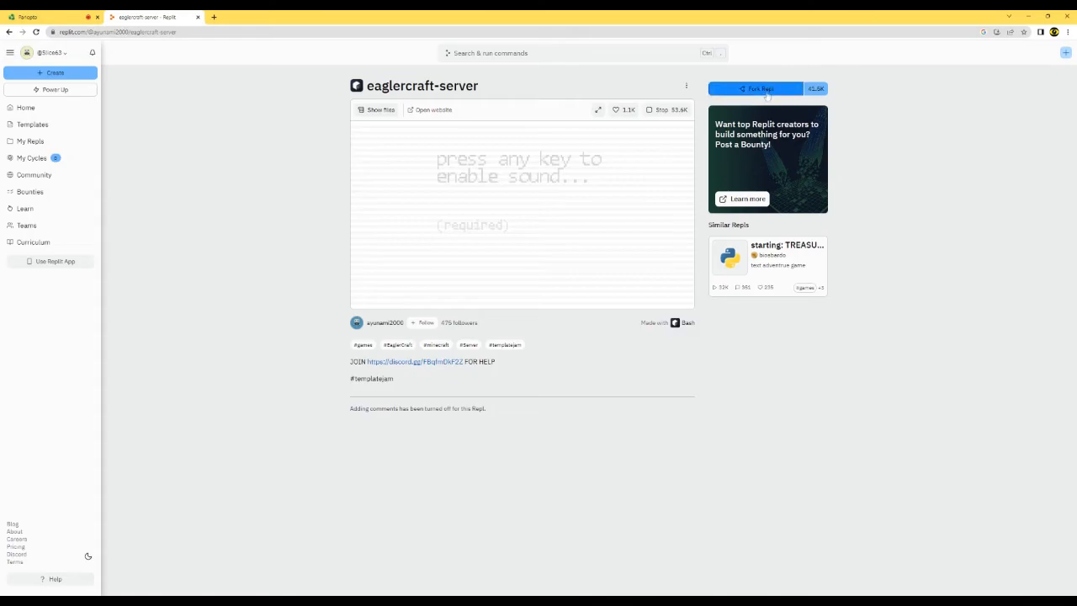
Step: Create a Replit fork of eaglercraft-server titled 'minecraft server'
click(756, 88)
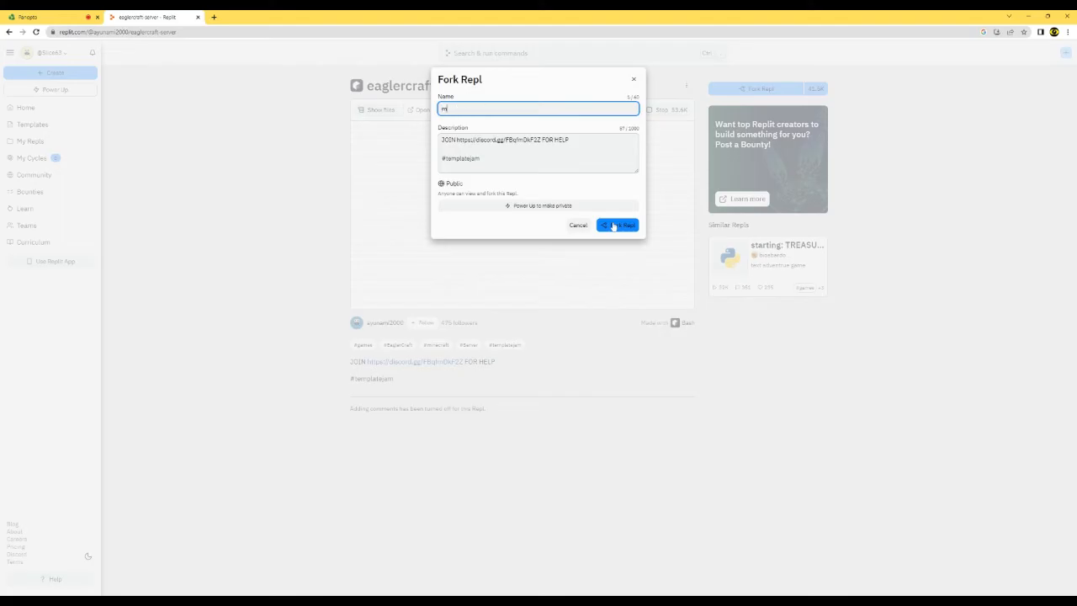
text(minecraft server)
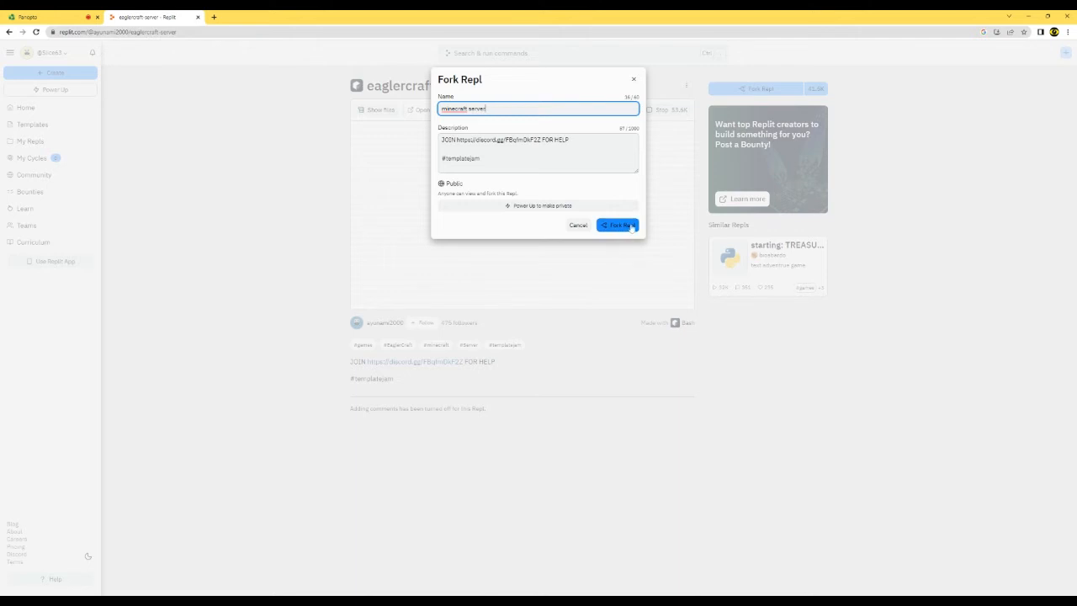
click(617, 224)
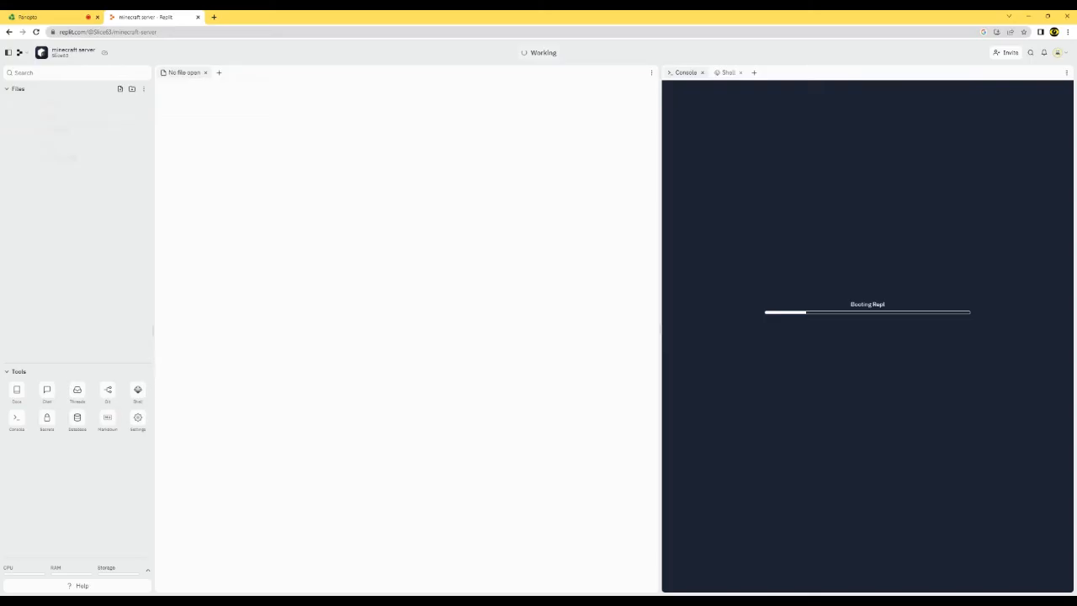
Step: Open main.sh, run the forked project, and open its game site in a new tab
click(29, 104)
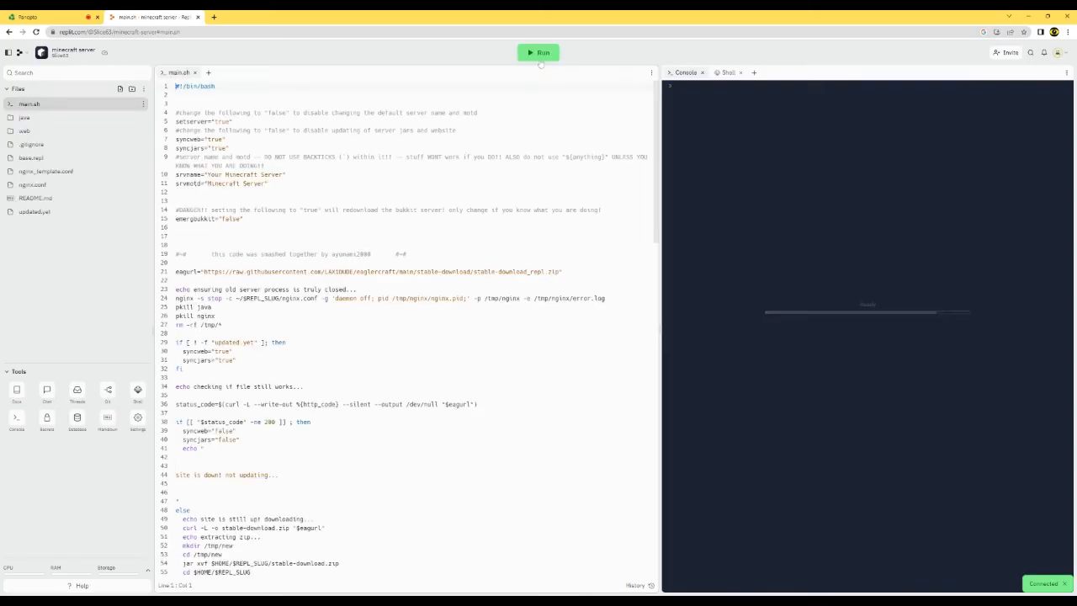
click(537, 53)
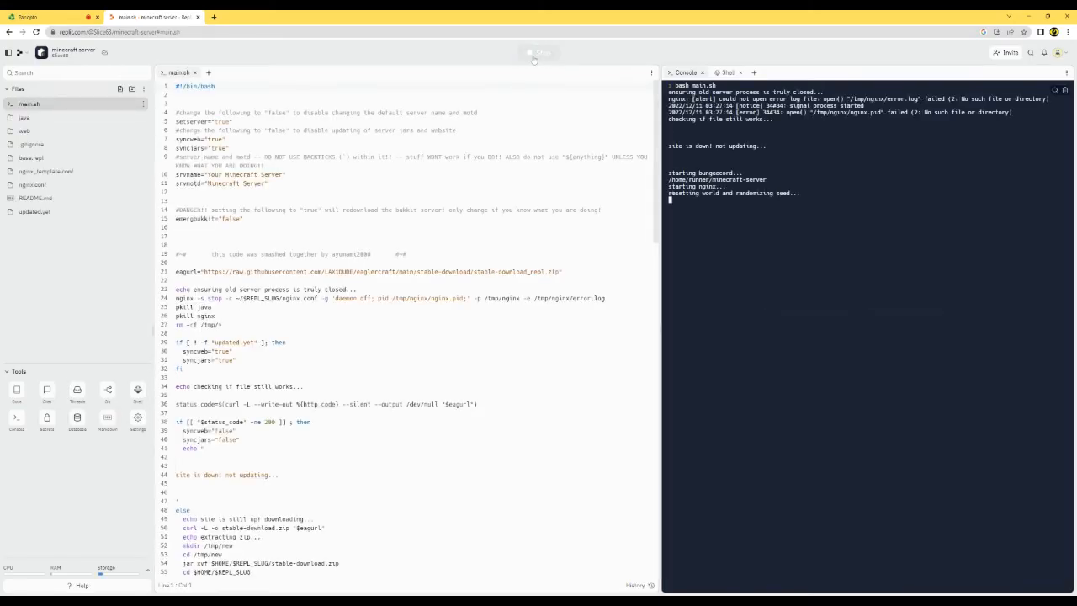
click(534, 52)
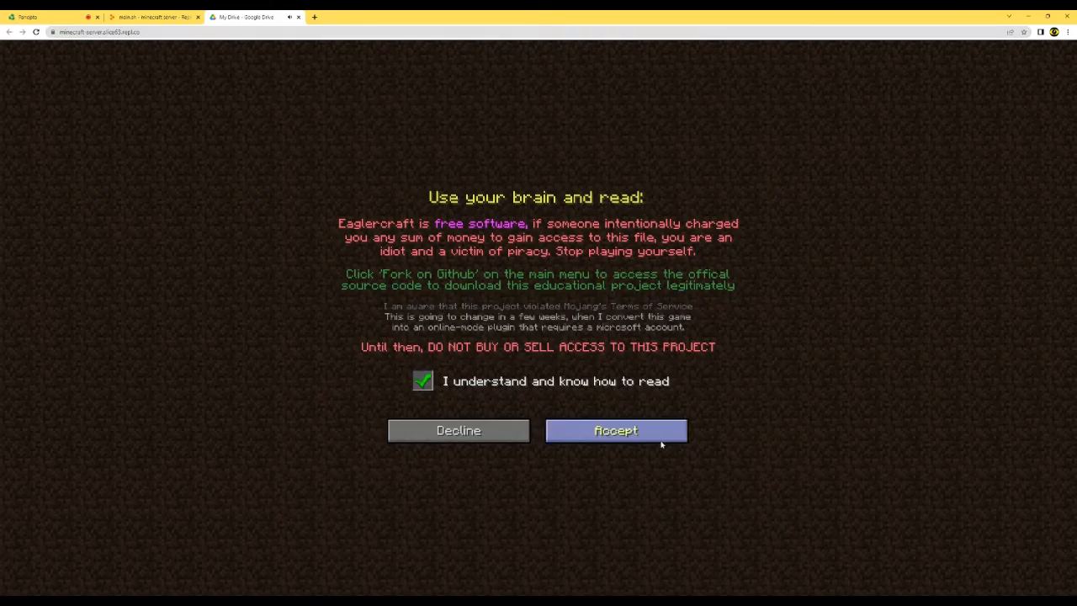
Step: Accept the notice, join Minecraft Server from Multiplayer, and copy the game site address
click(616, 430)
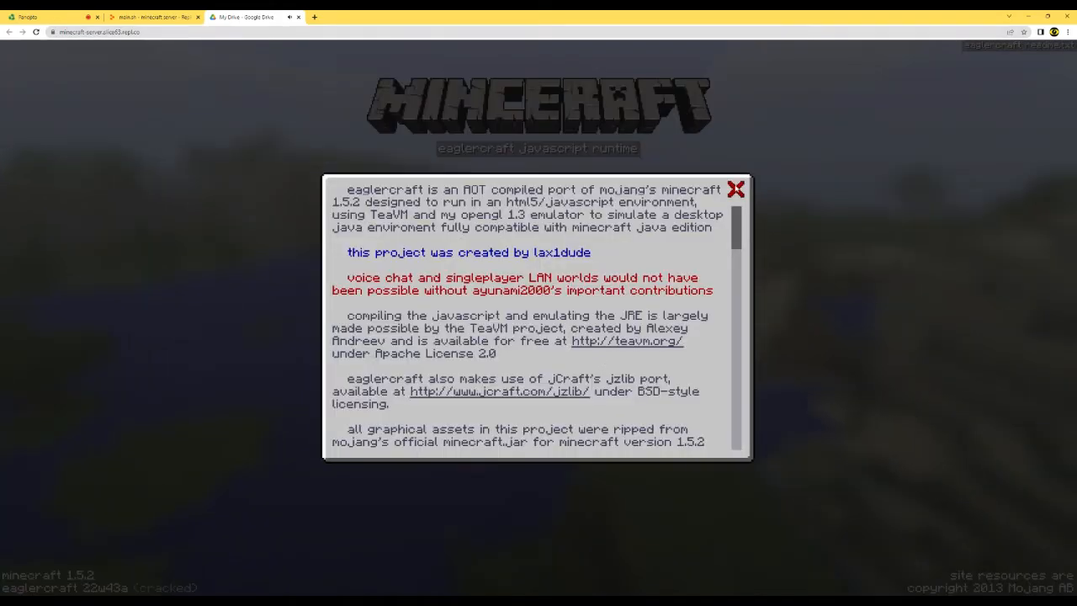
click(736, 188)
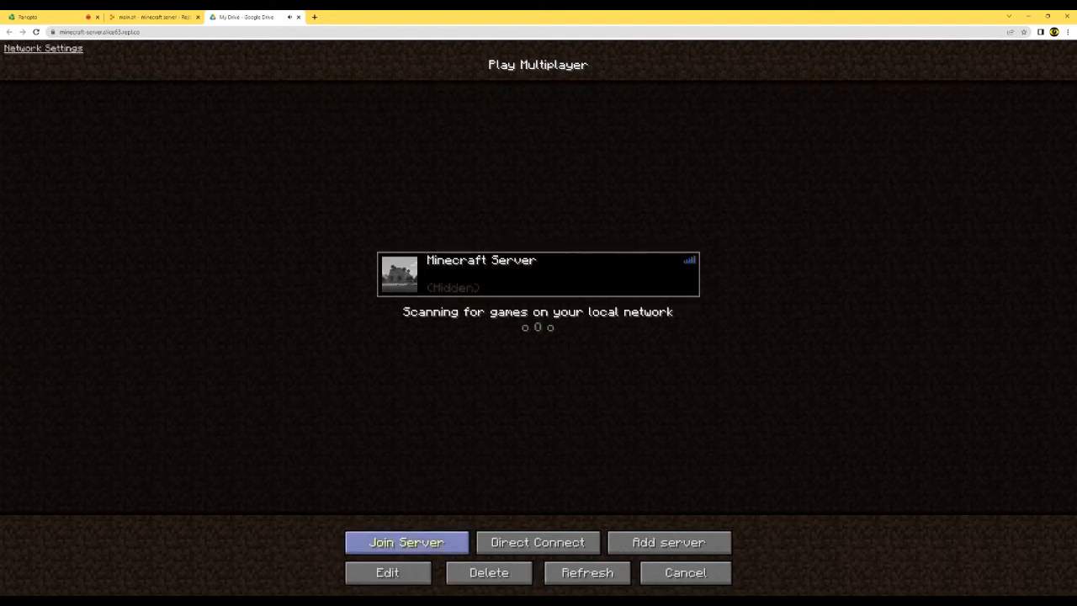
click(406, 542)
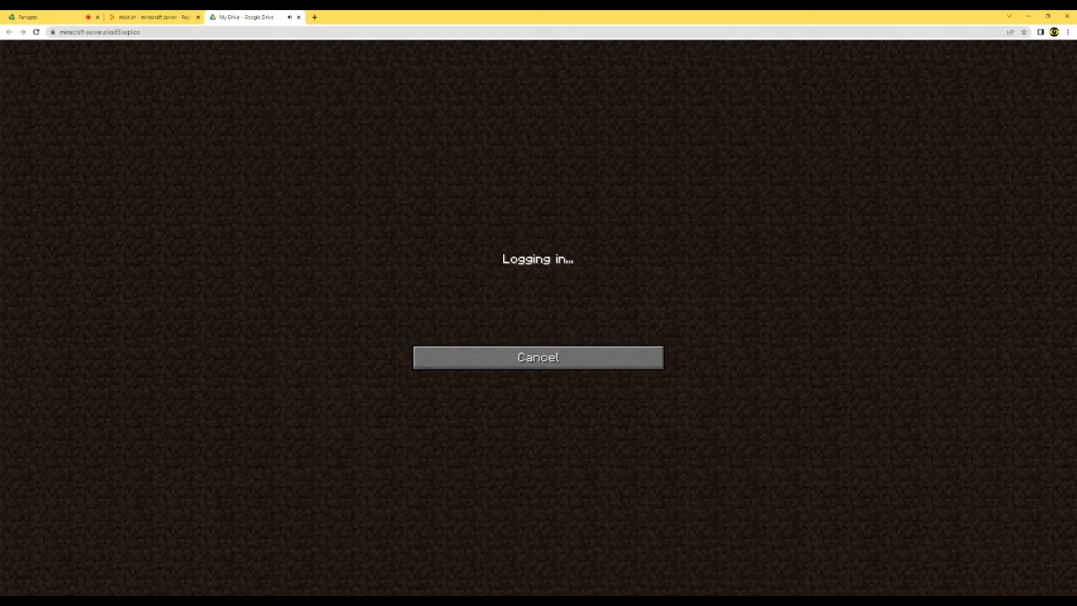
click(99, 32)
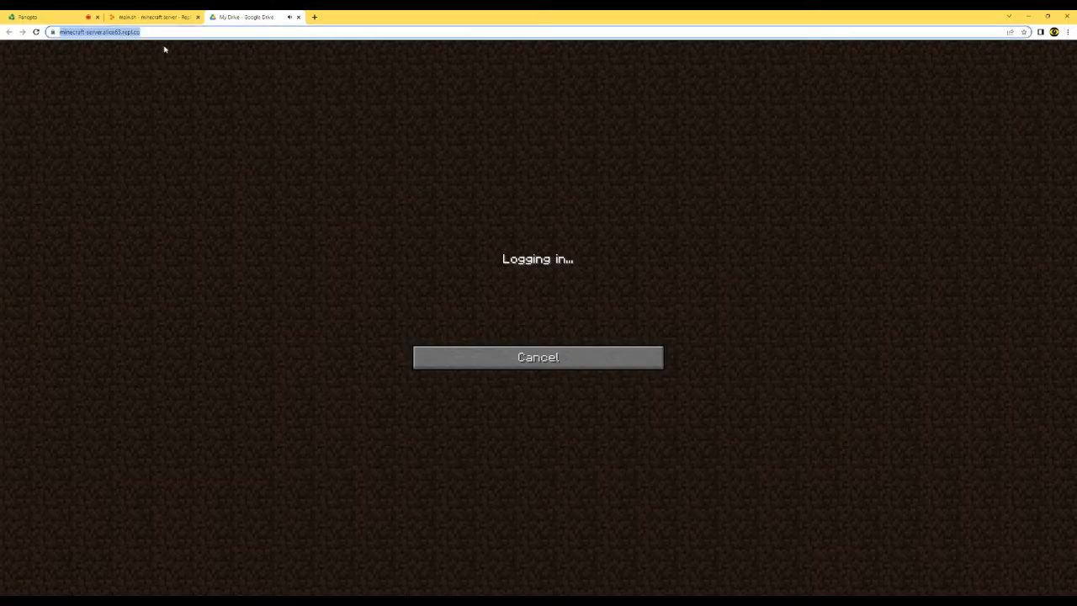
click(314, 16)
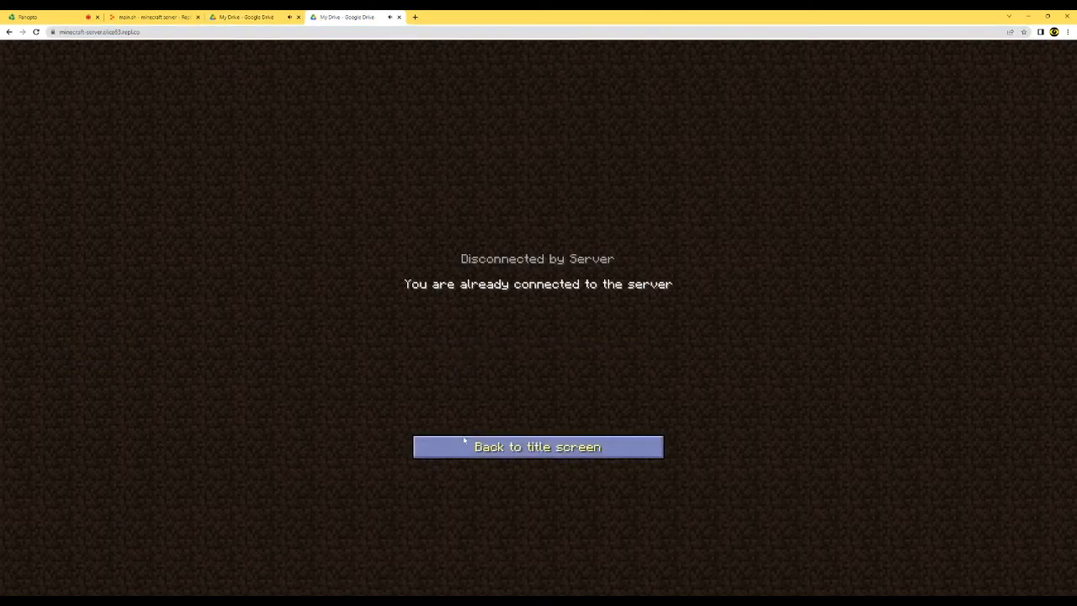
Step: Return to the title screen and save a changed screenname with an added 'a'
click(537, 446)
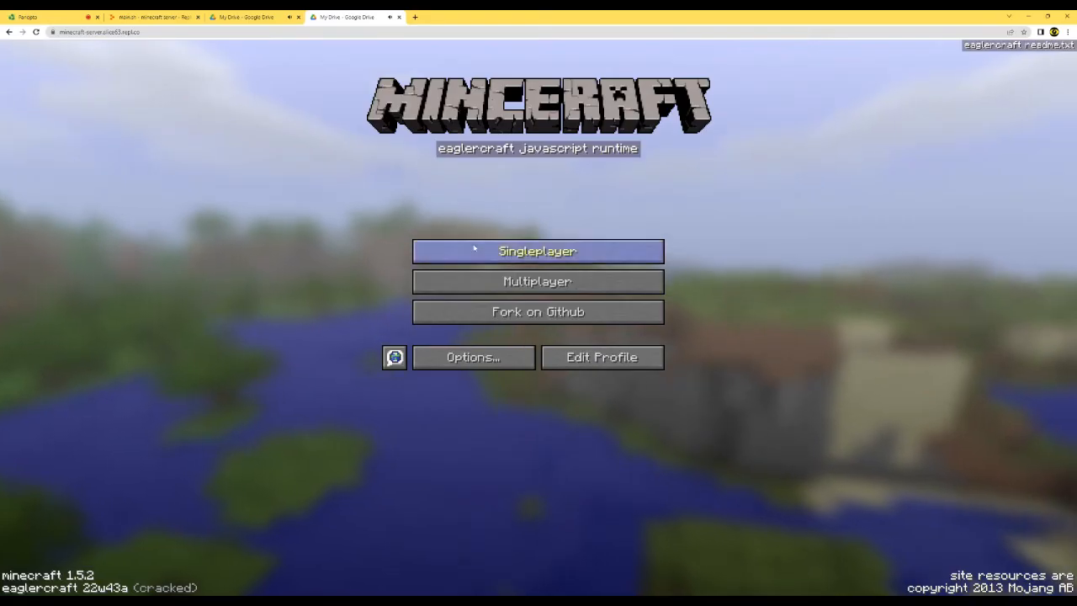
click(602, 356)
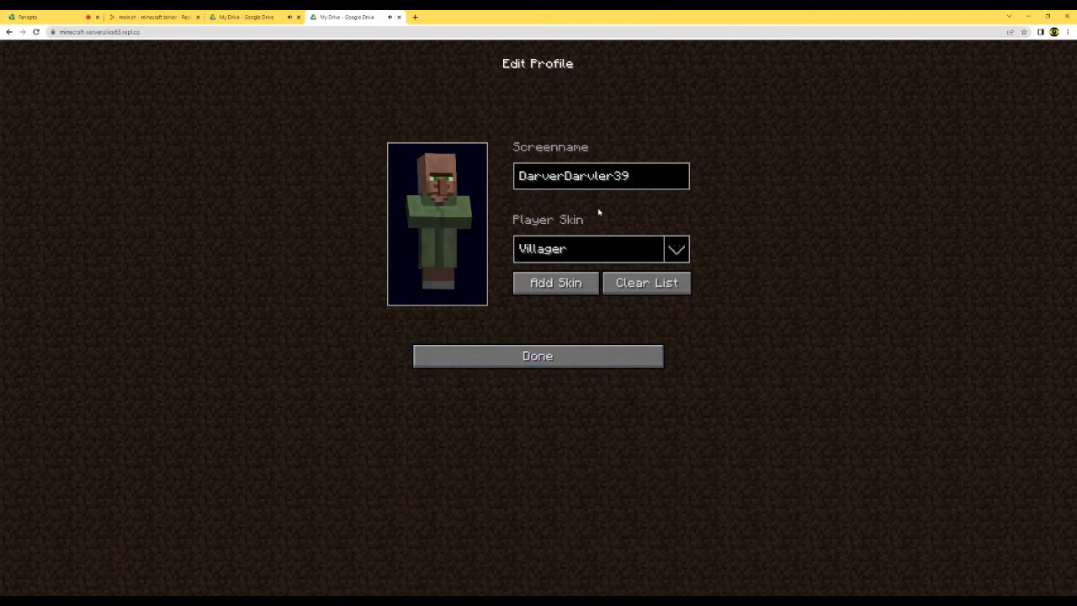
text(a)
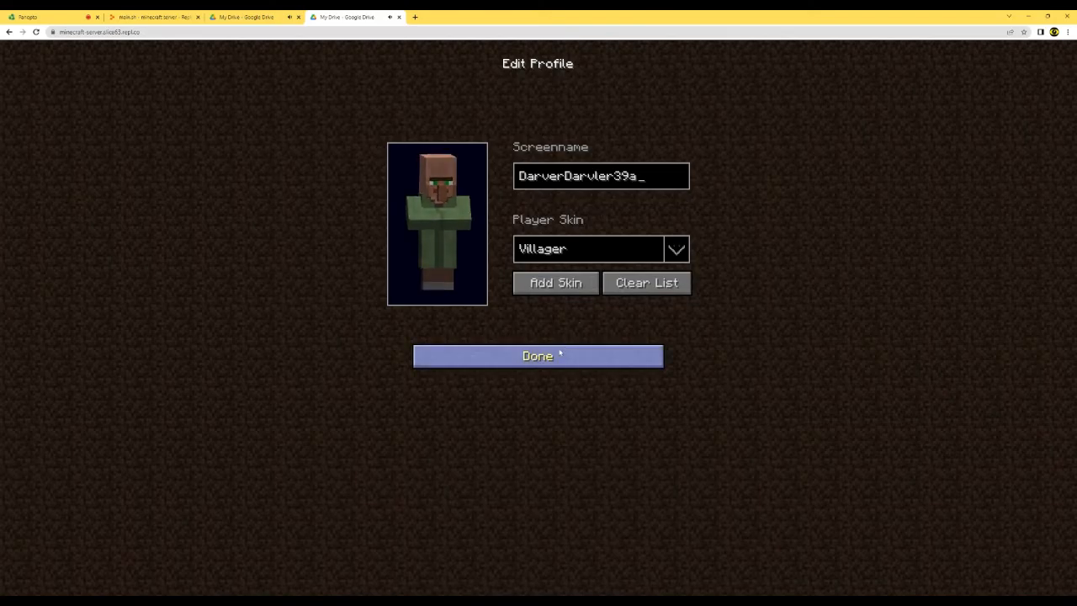
click(536, 355)
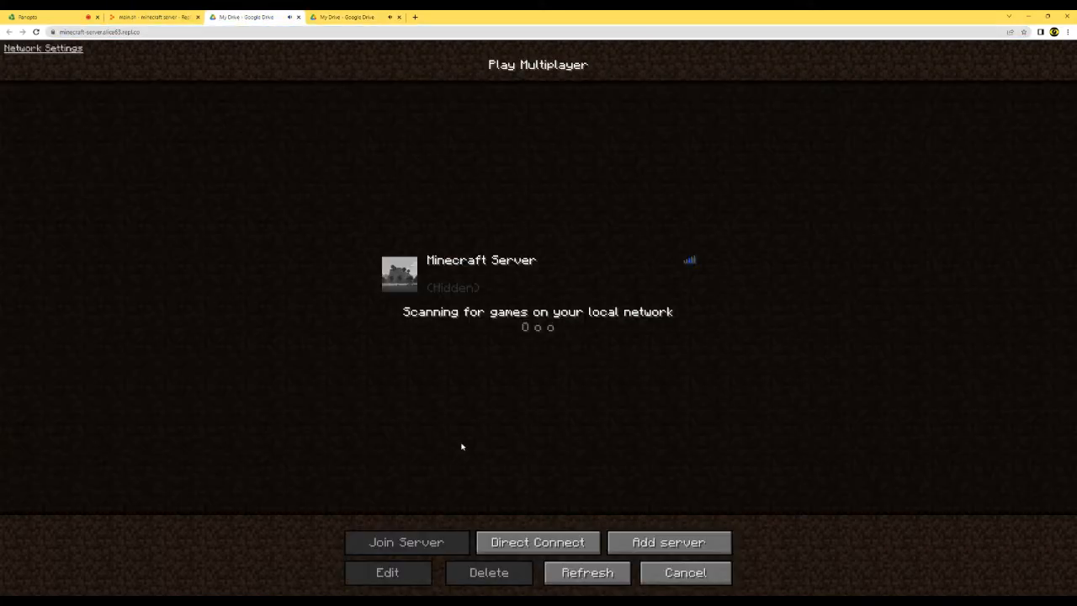
Step: Join Minecraft Server, then after the timeout return to the server list in the other tab
click(406, 542)
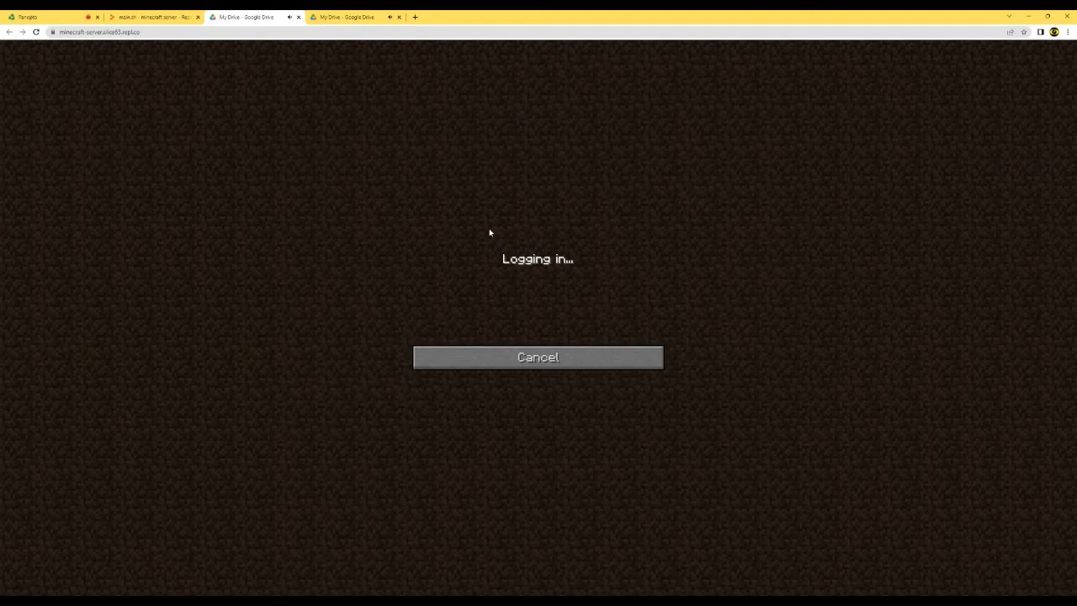
mouse_move(513, 276)
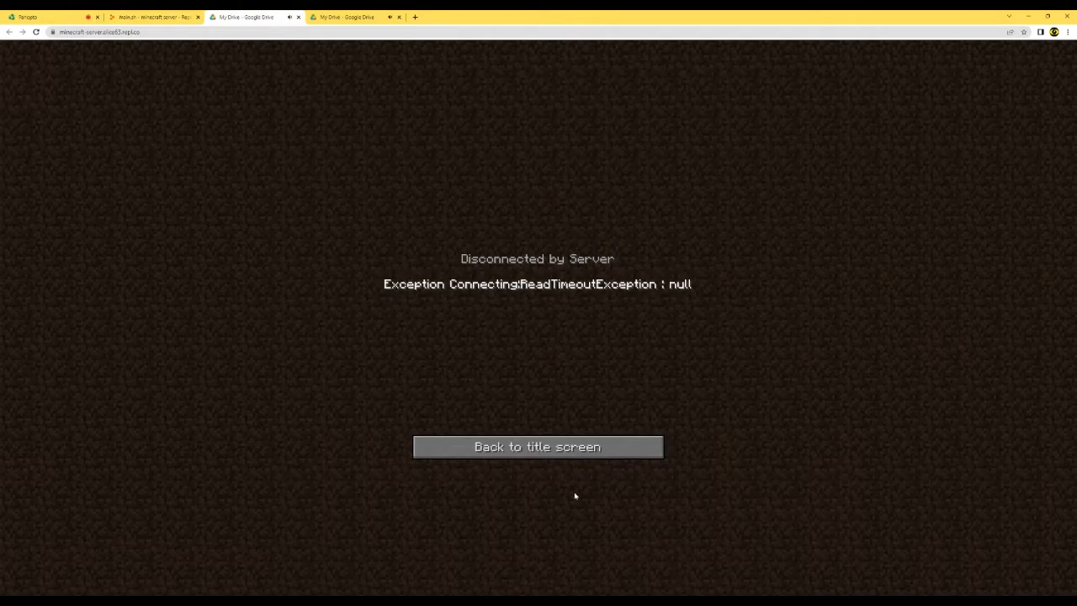
click(345, 17)
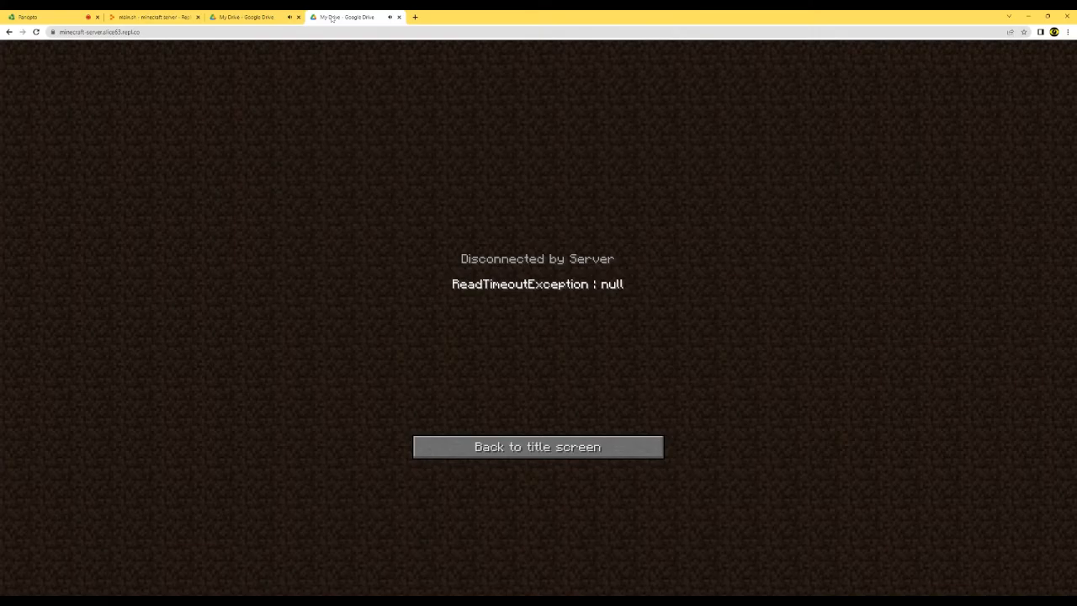
click(538, 446)
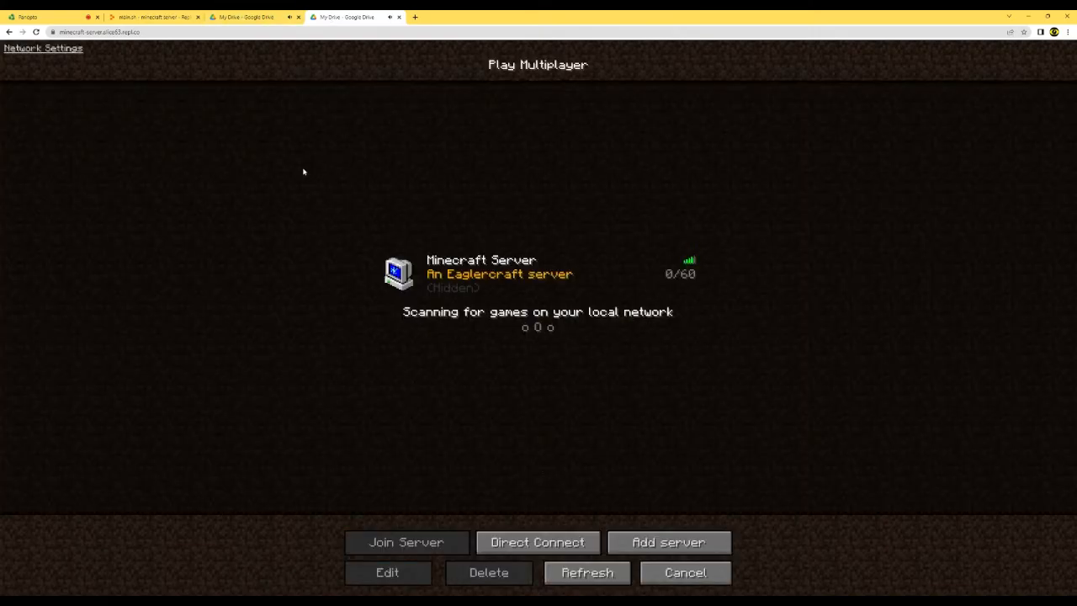
click(154, 17)
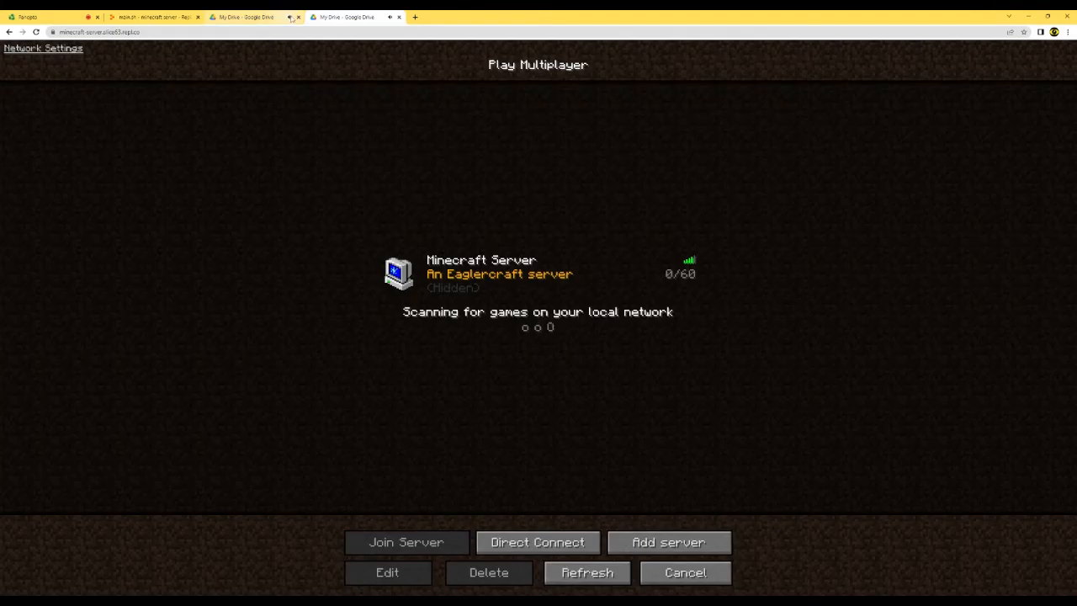
click(152, 16)
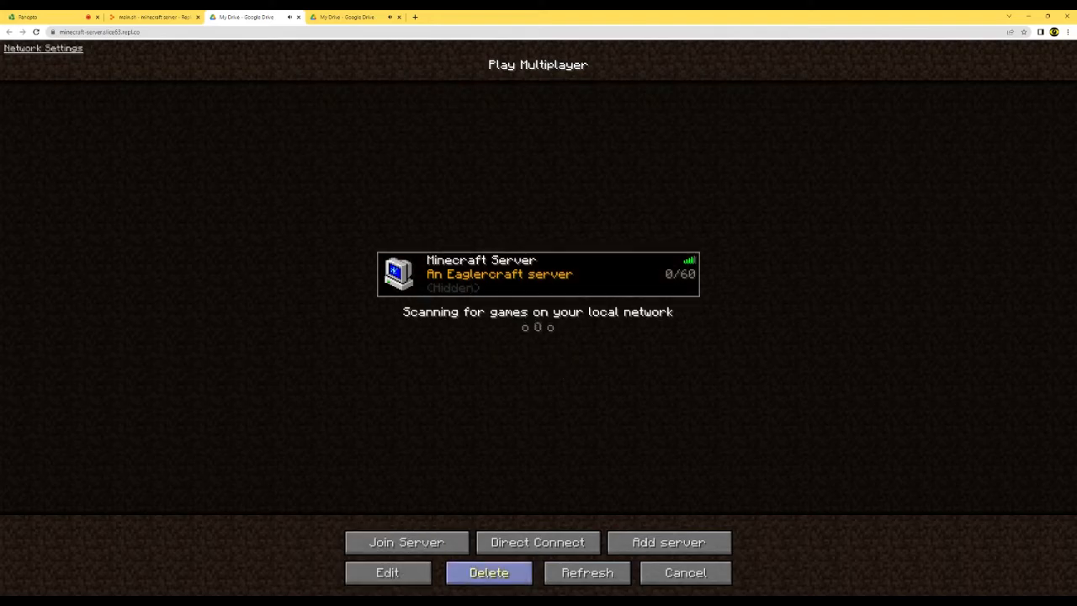
click(299, 17)
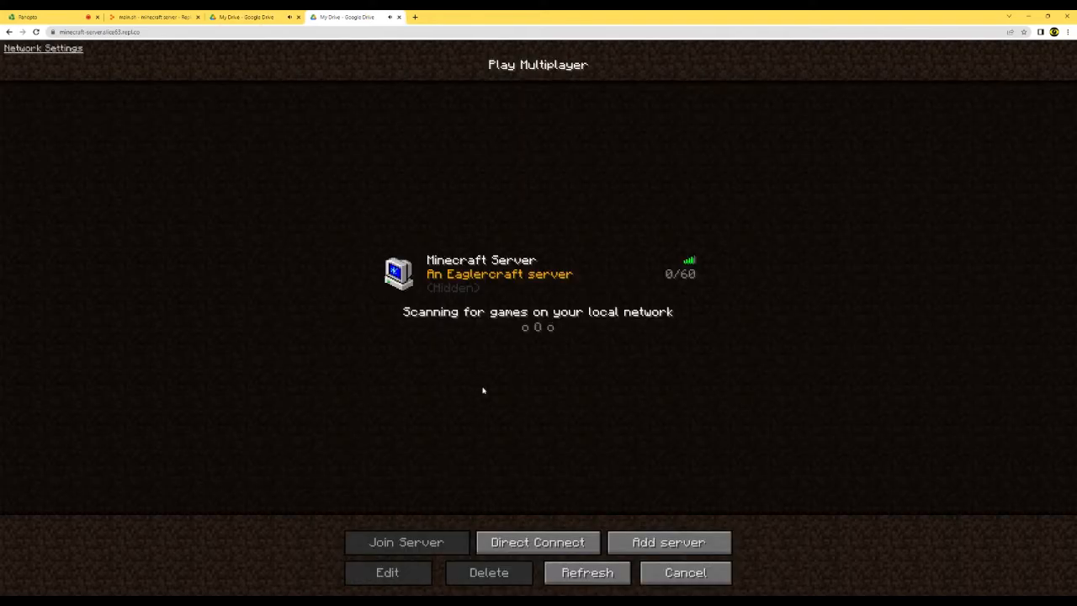
Step: Alternate between both players' tabs, resuming each to confirm they share the snowy world
click(406, 542)
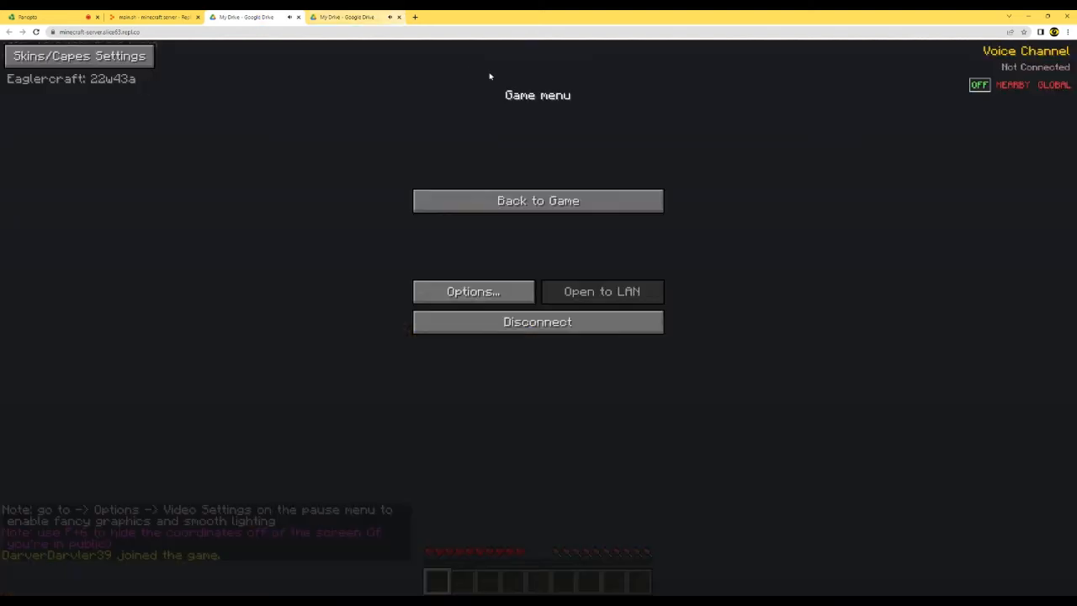
click(537, 200)
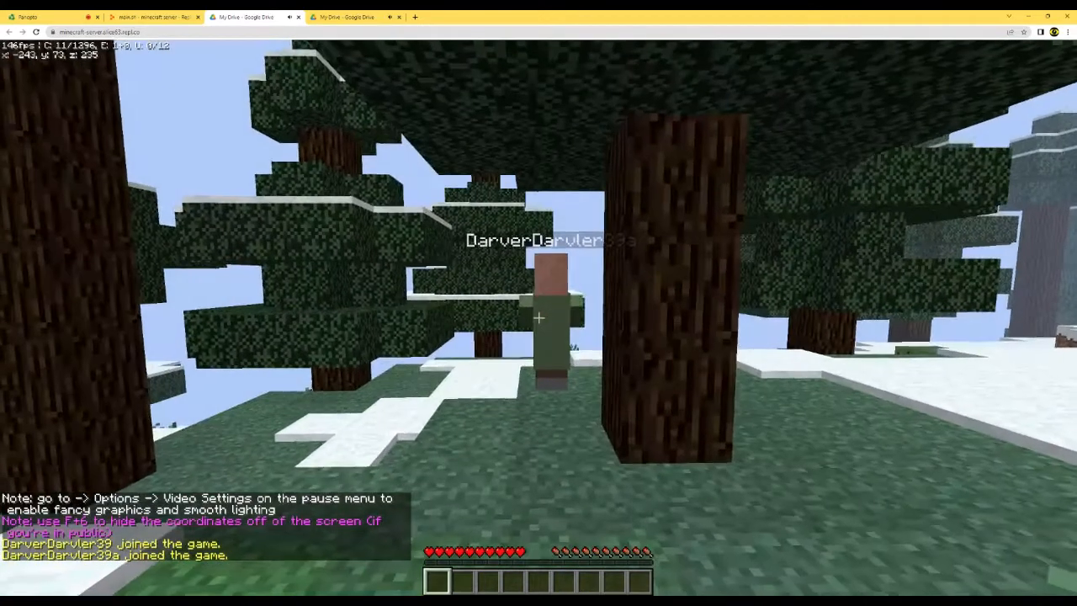
key(Escape)
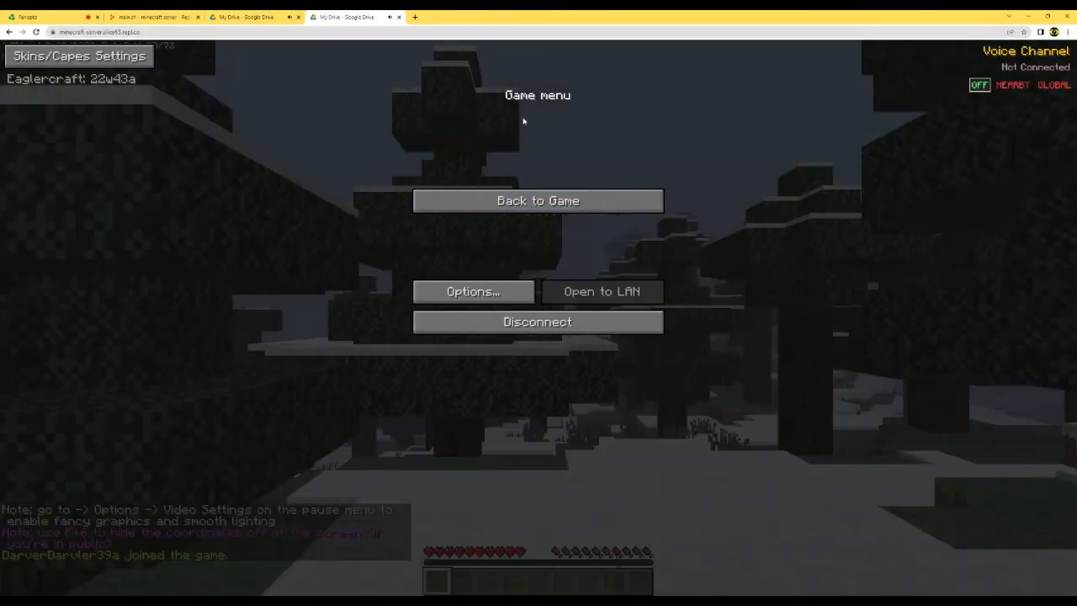
click(537, 200)
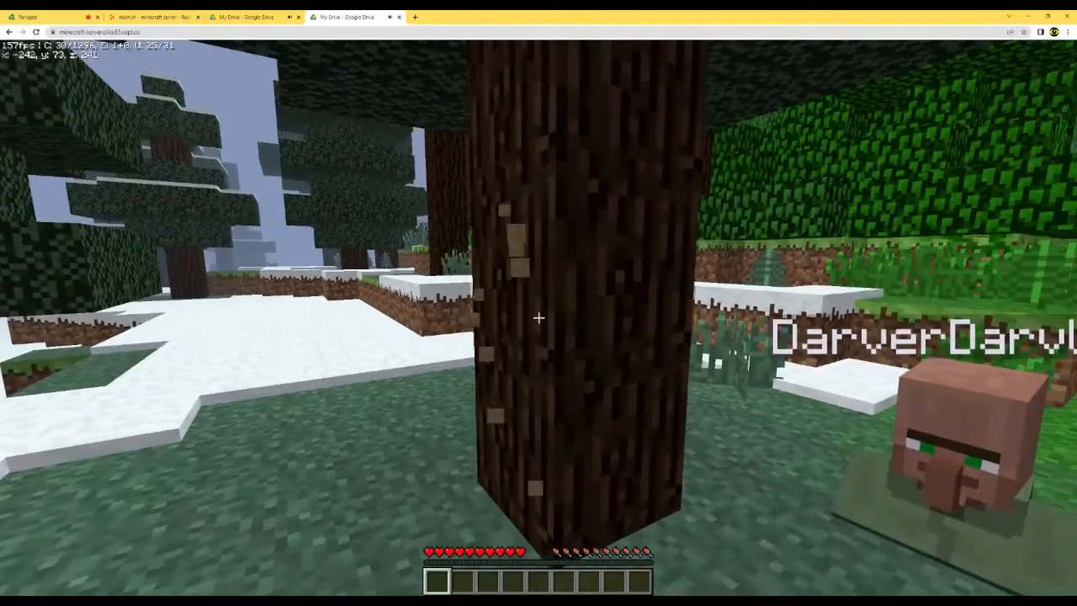
key(Escape)
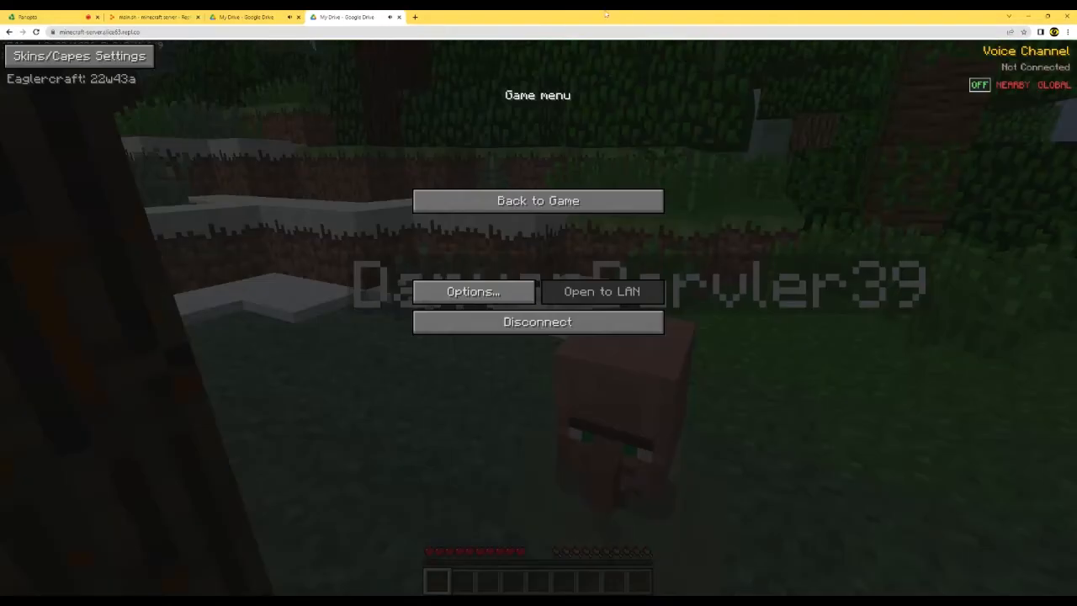
click(538, 200)
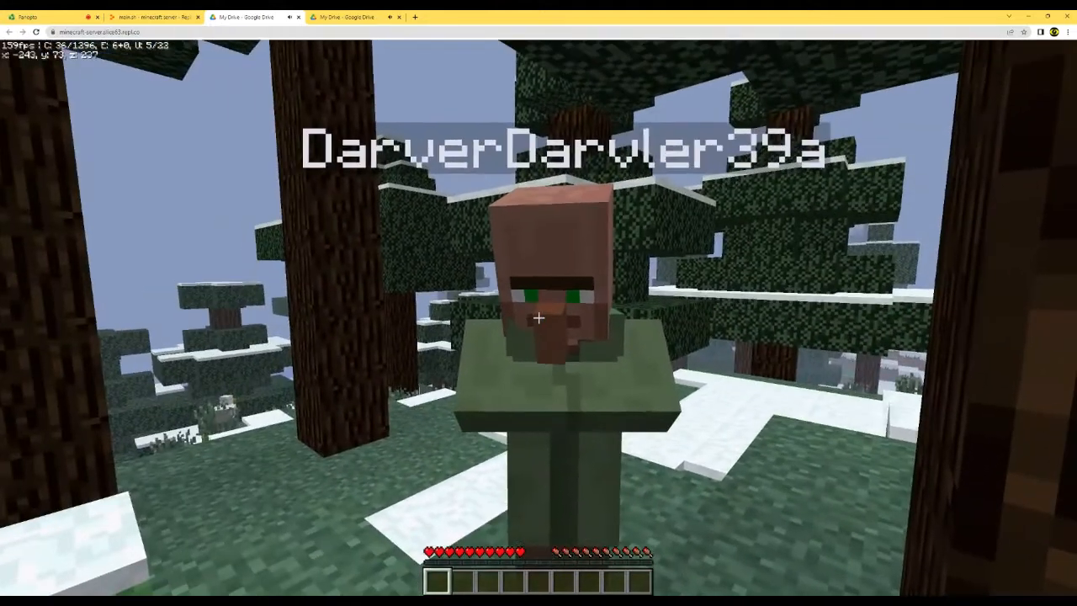
key(Escape)
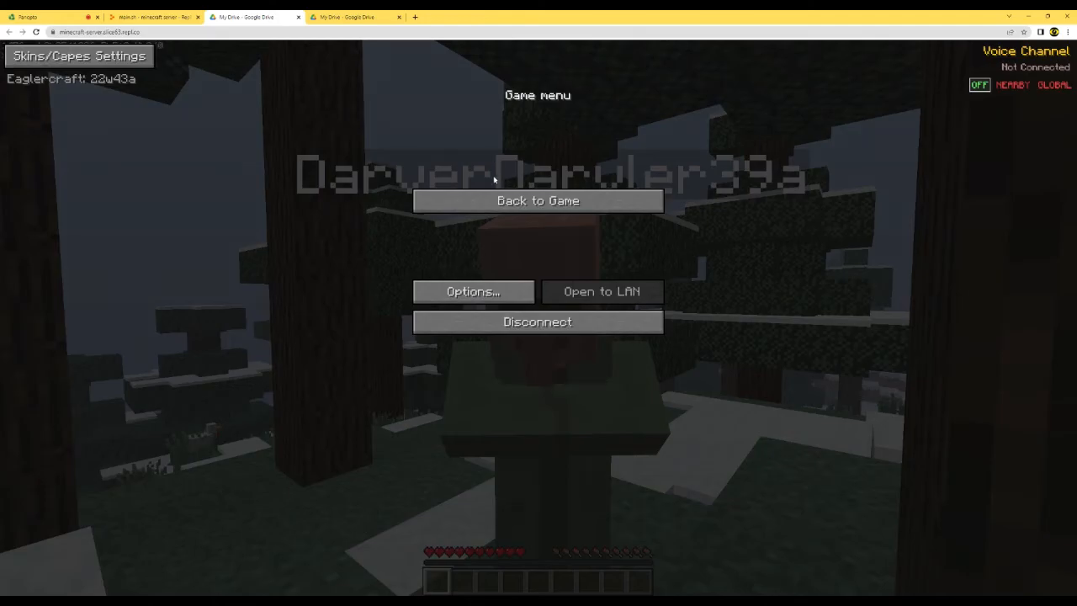
click(537, 200)
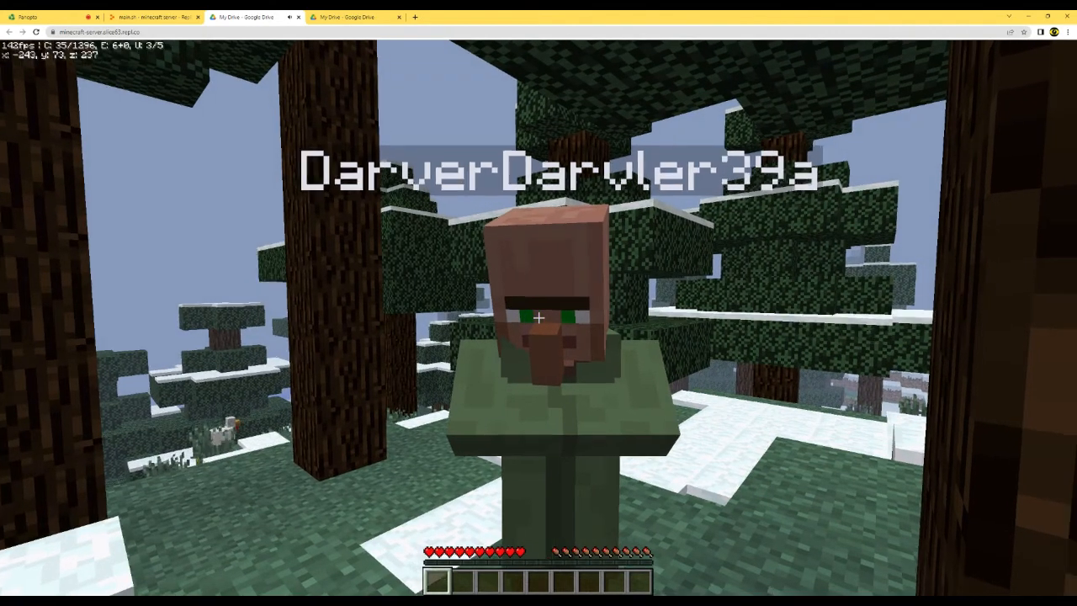
Step: Pause, open Options, and toggle the voice channel, triggering a firewall warning
key(Escape)
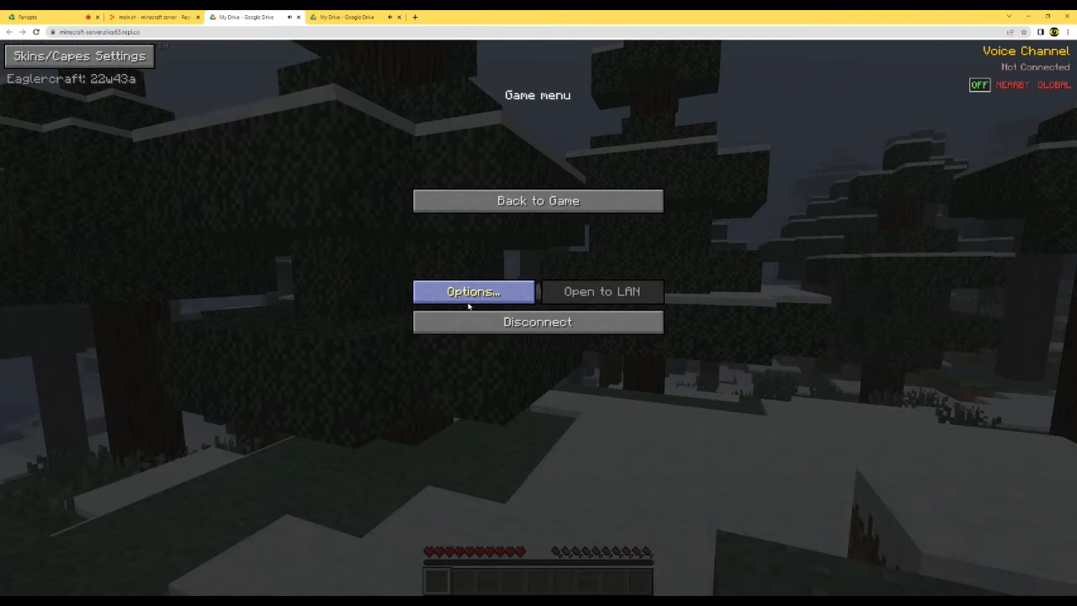
click(473, 291)
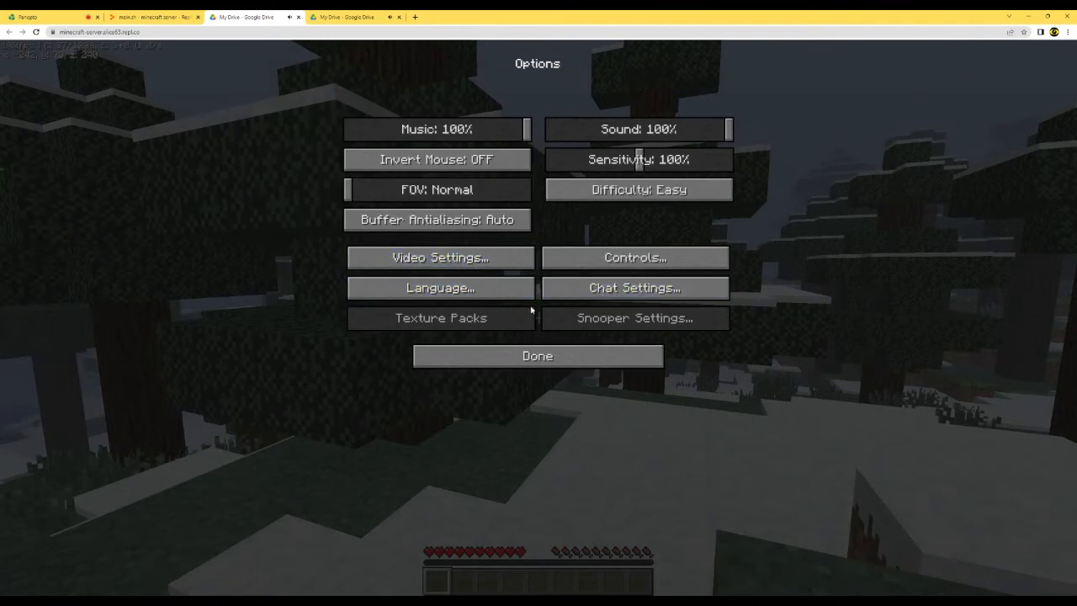
click(537, 355)
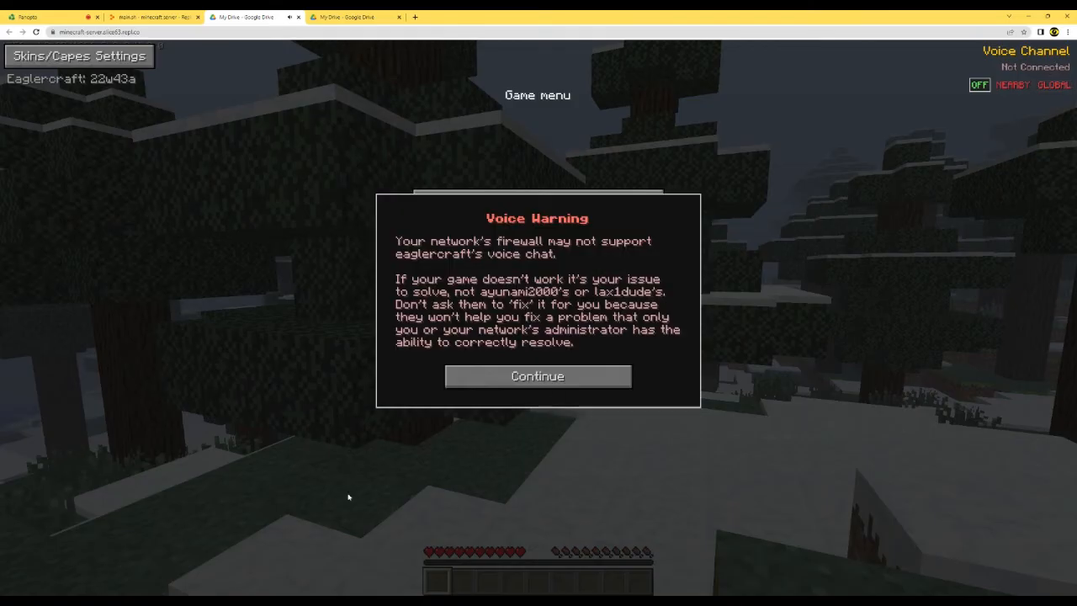
Step: Continue past the voice firewall warning
click(537, 376)
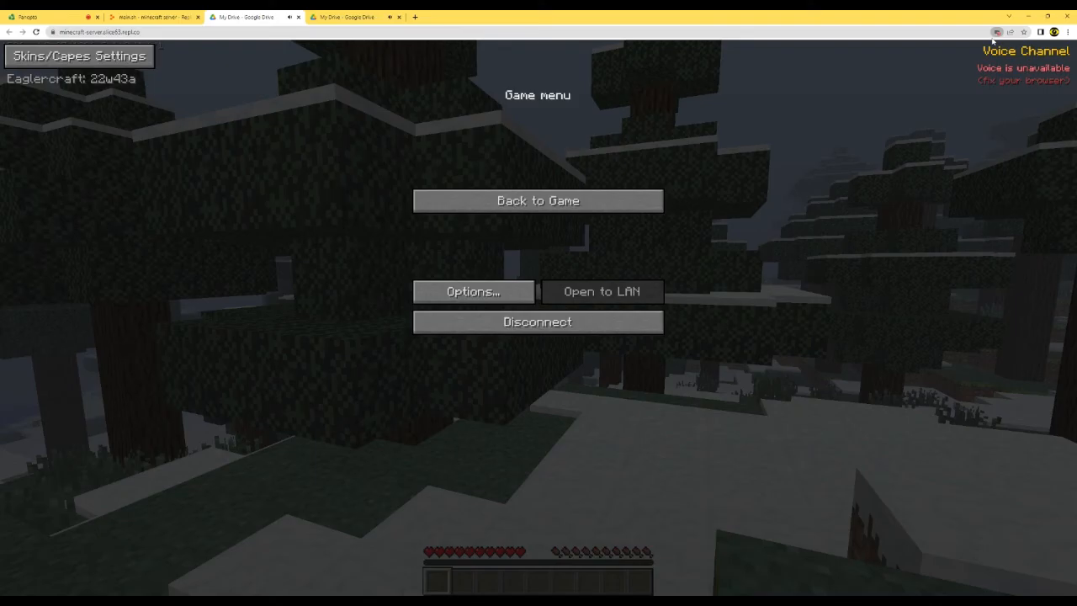
mouse_move(993, 93)
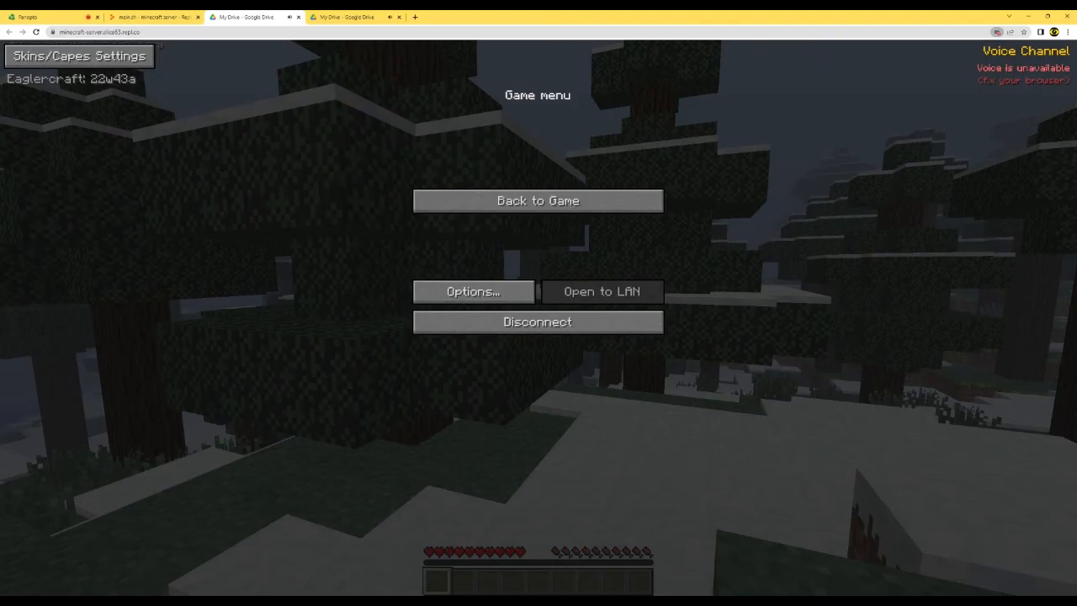
mouse_move(1013, 141)
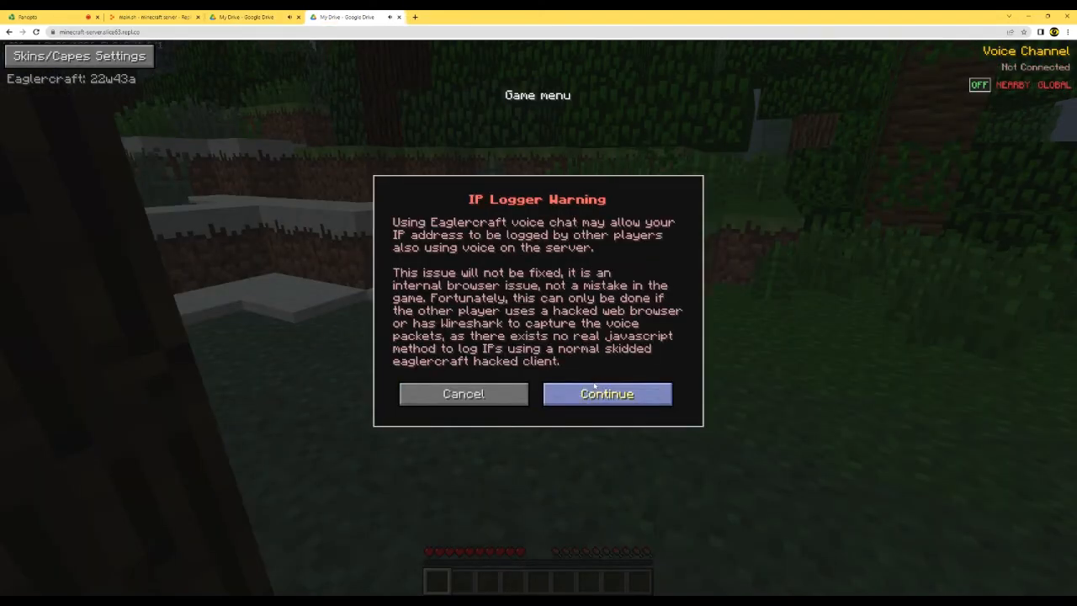
Step: Accept the warning to join Global voice chat and resume the game
click(607, 393)
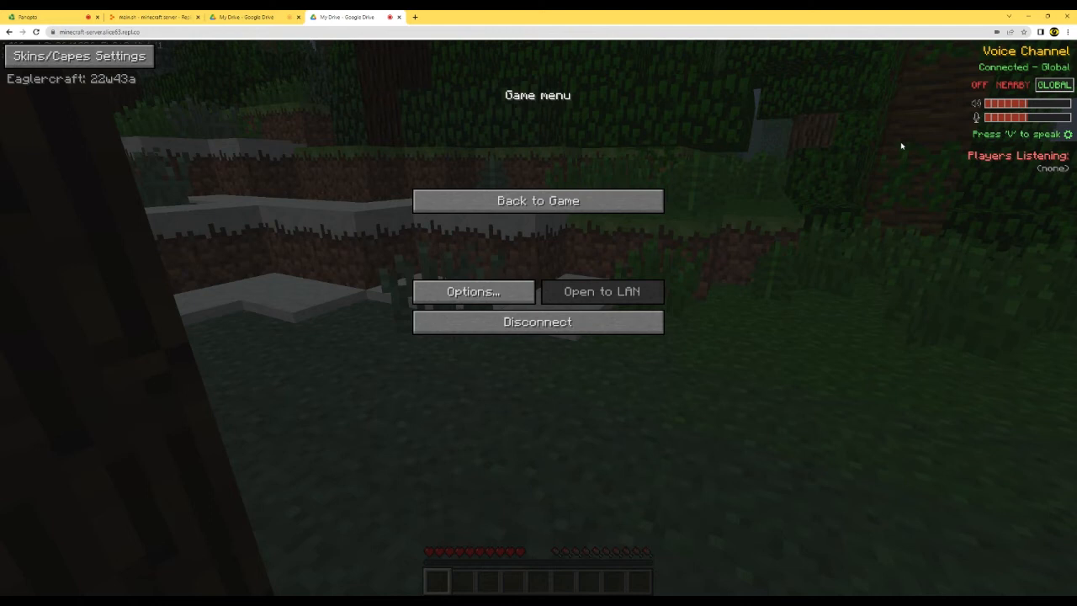
click(537, 200)
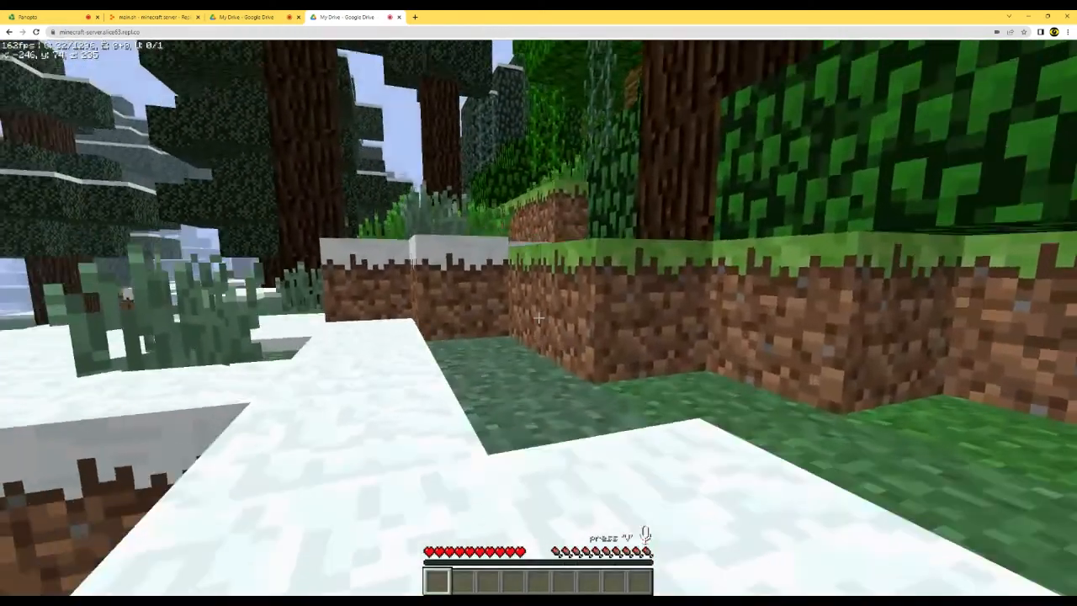
key(Escape)
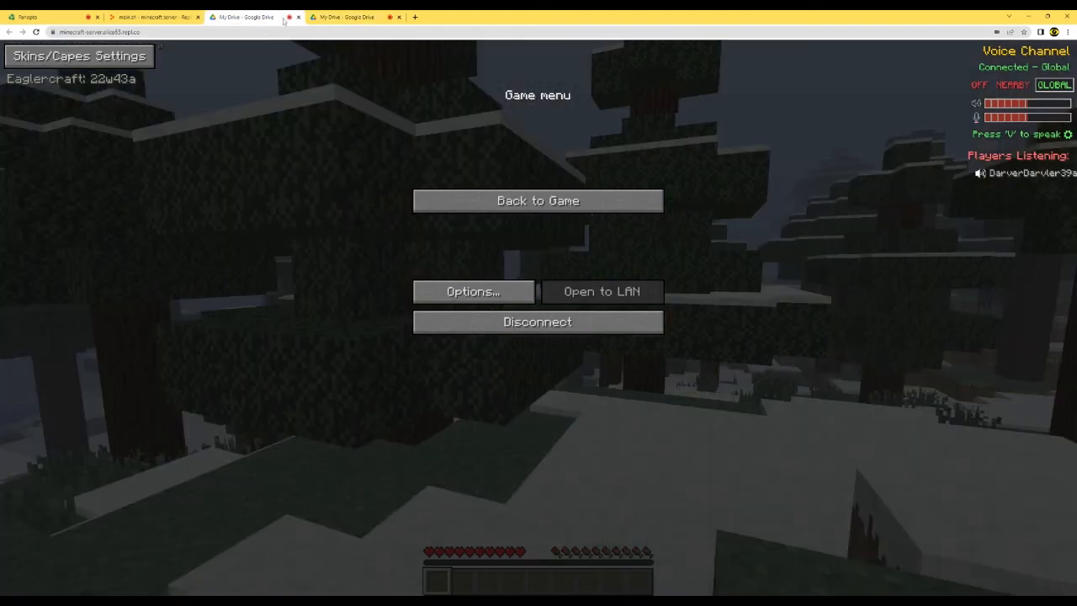
Step: Walk the player around the snowy forest, pausing, then switch to the other player's tab
click(538, 200)
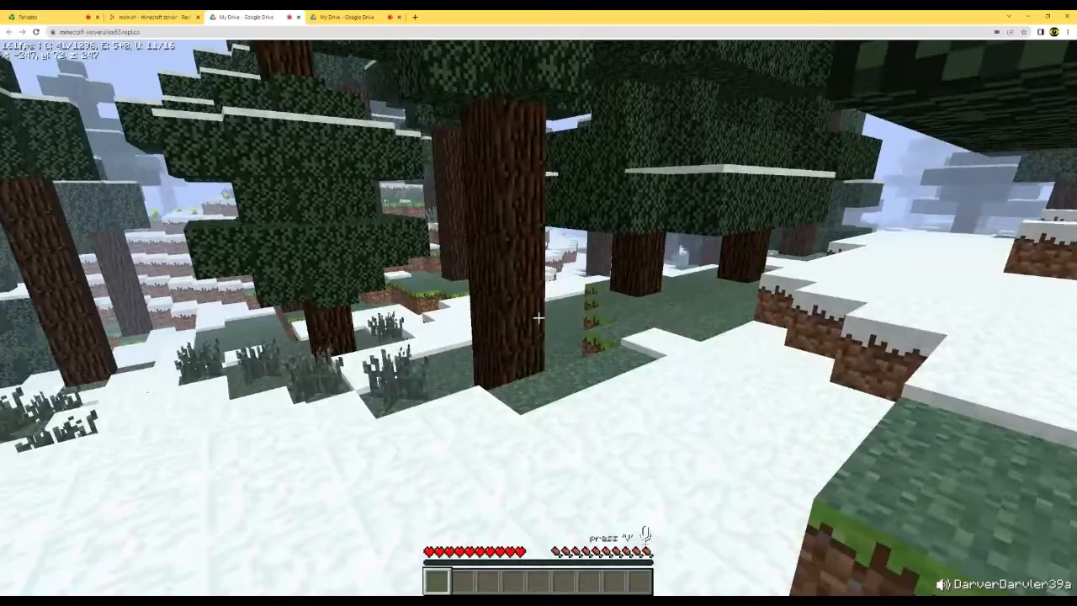
key(Escape)
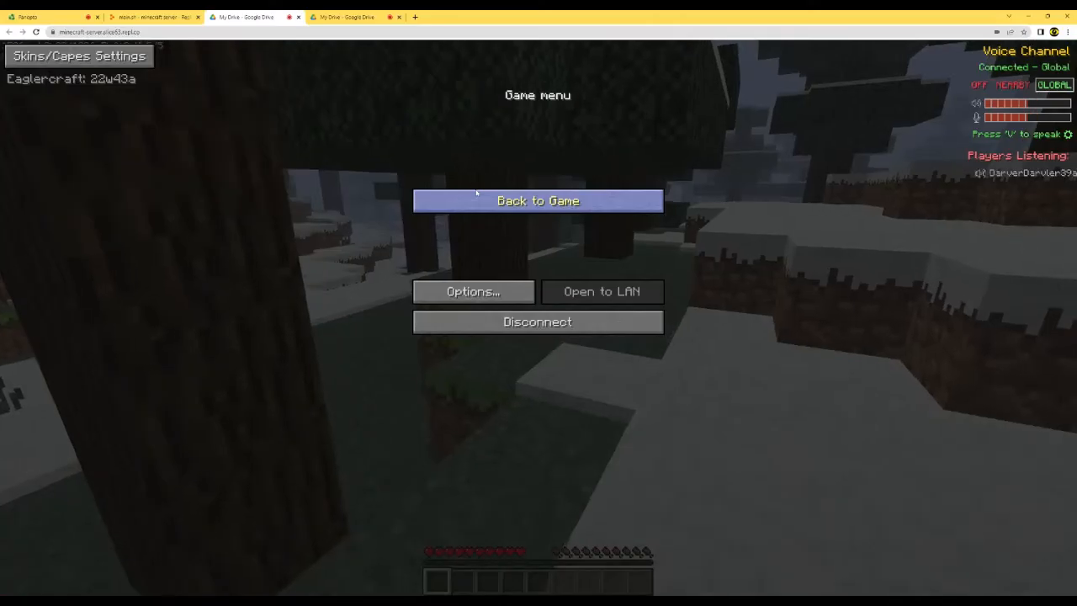
click(538, 200)
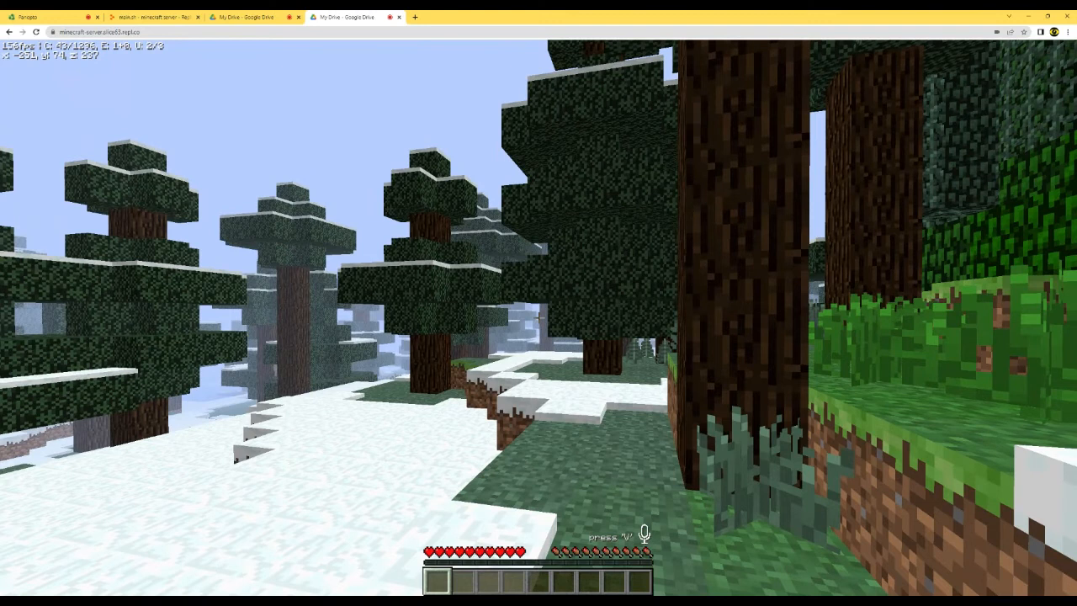
key(Escape)
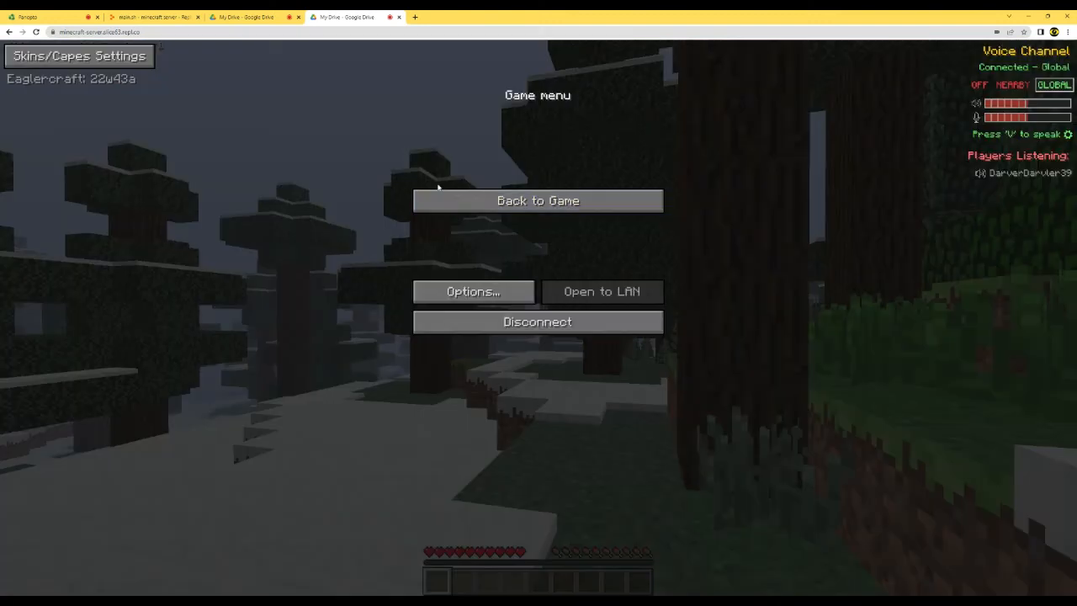
click(156, 16)
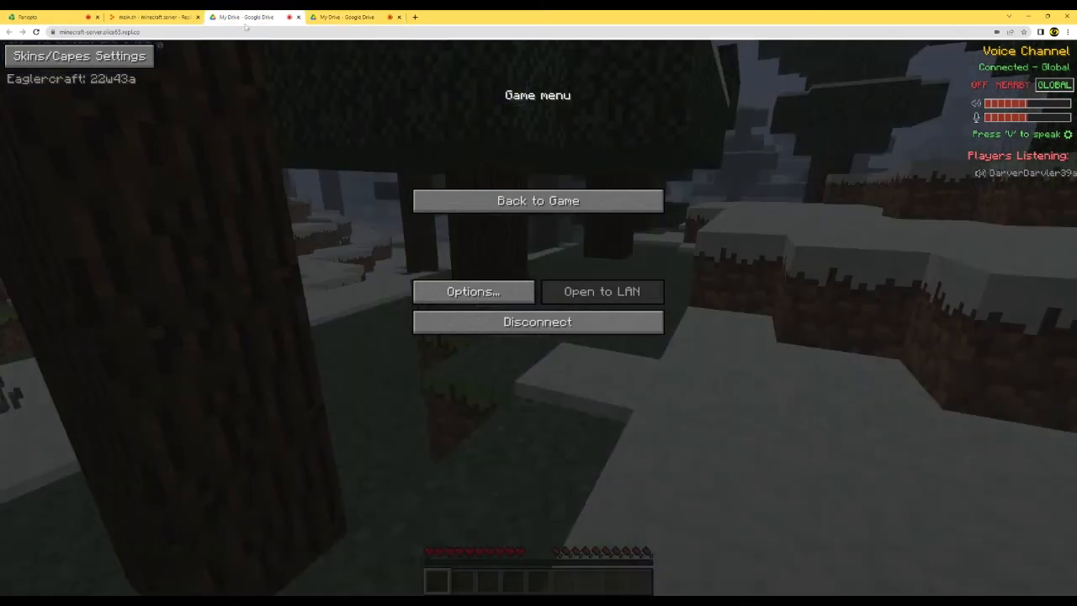
Step: Switch to the Replit console and start a teleport command for player Darver
click(151, 17)
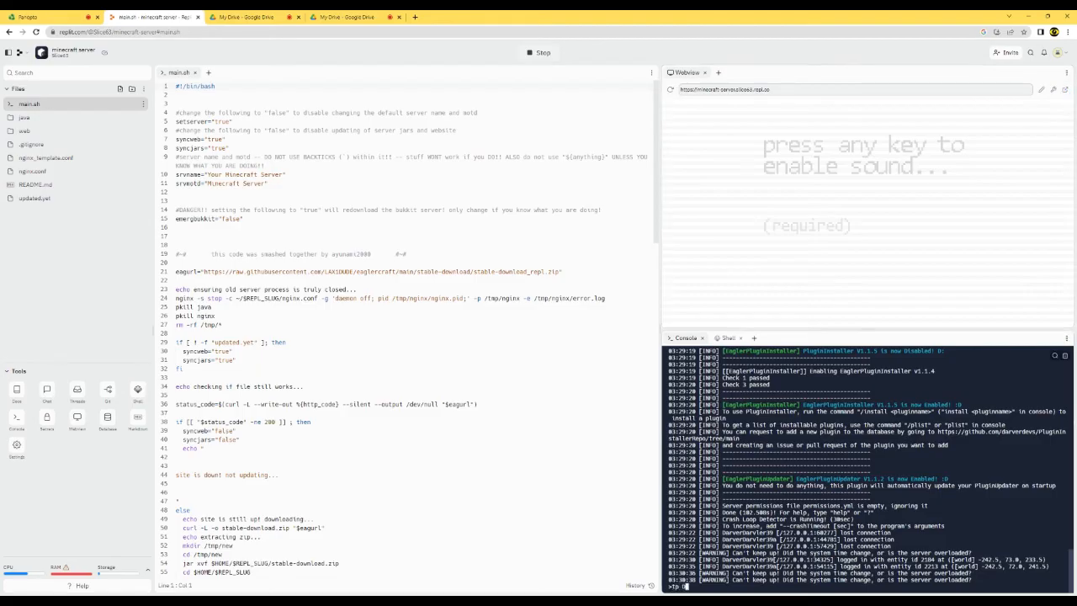
text(Darver)
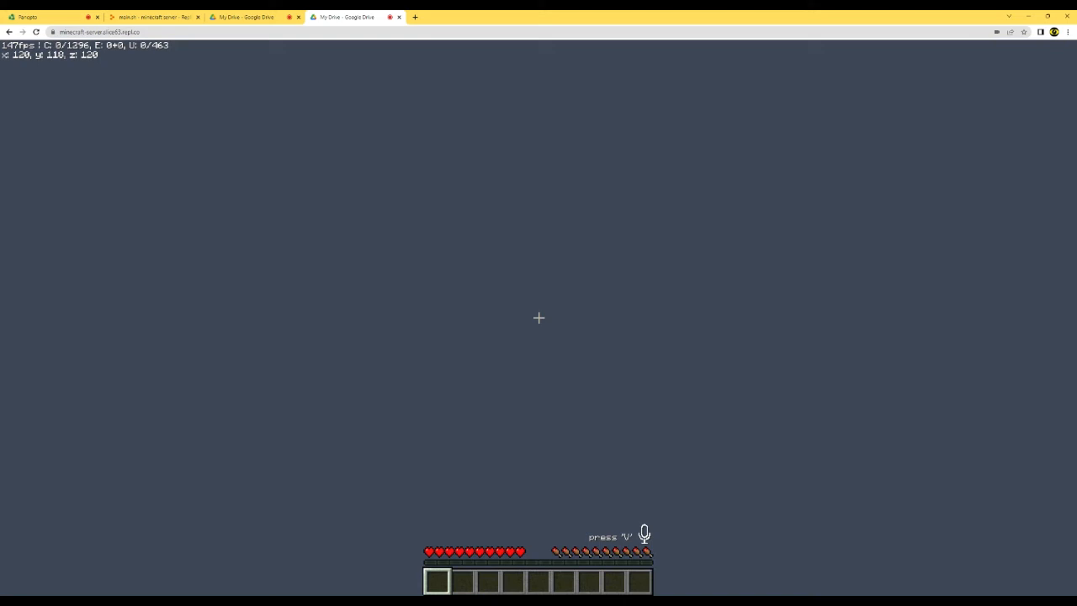
Step: Resume the falling player's game and respawn them after the fatal fall
key(Escape)
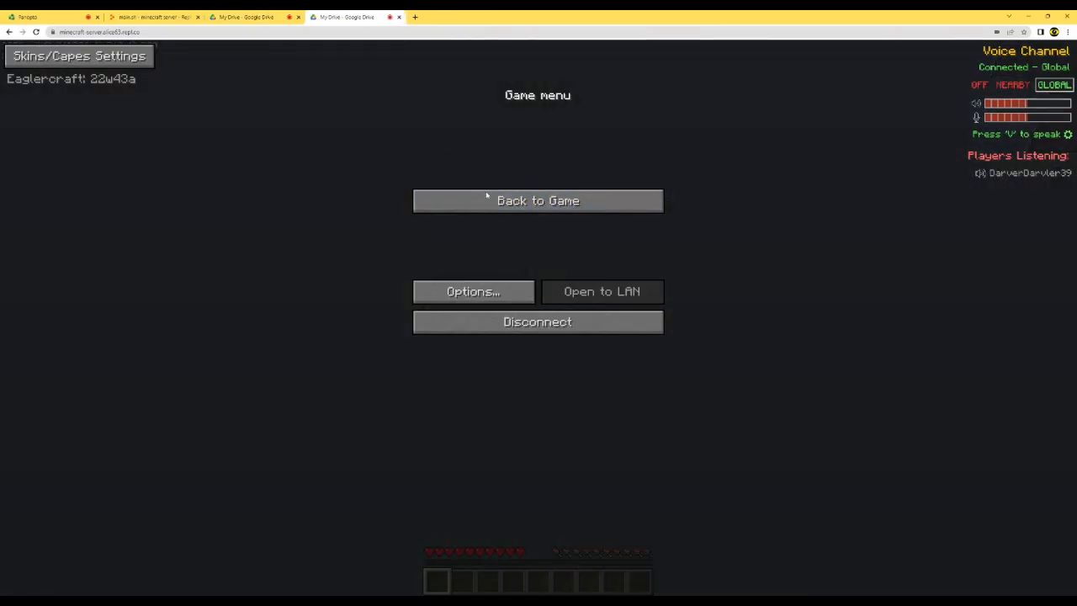
click(537, 200)
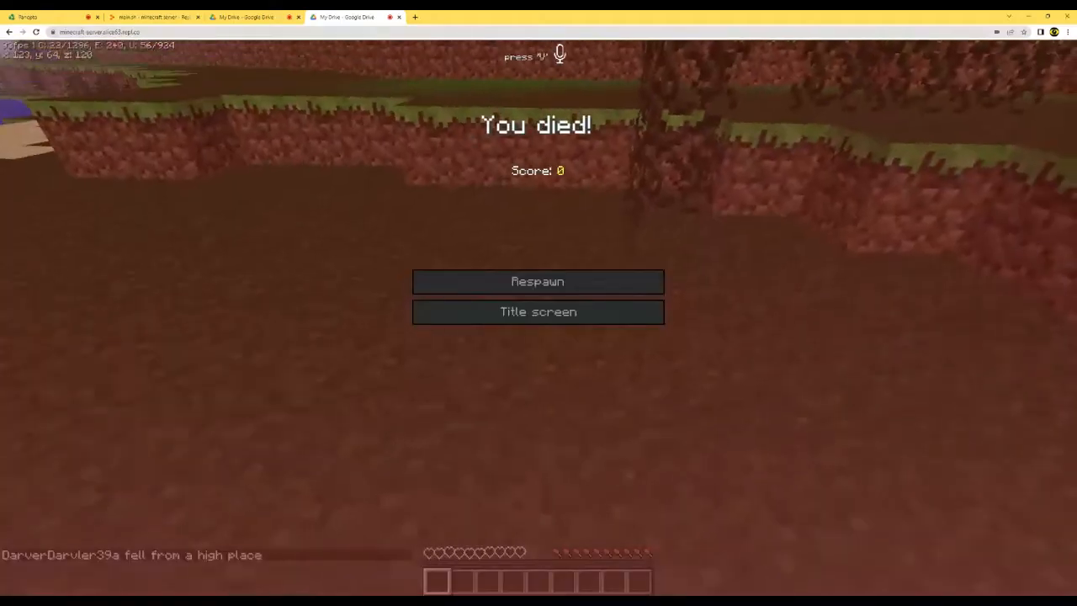
click(538, 281)
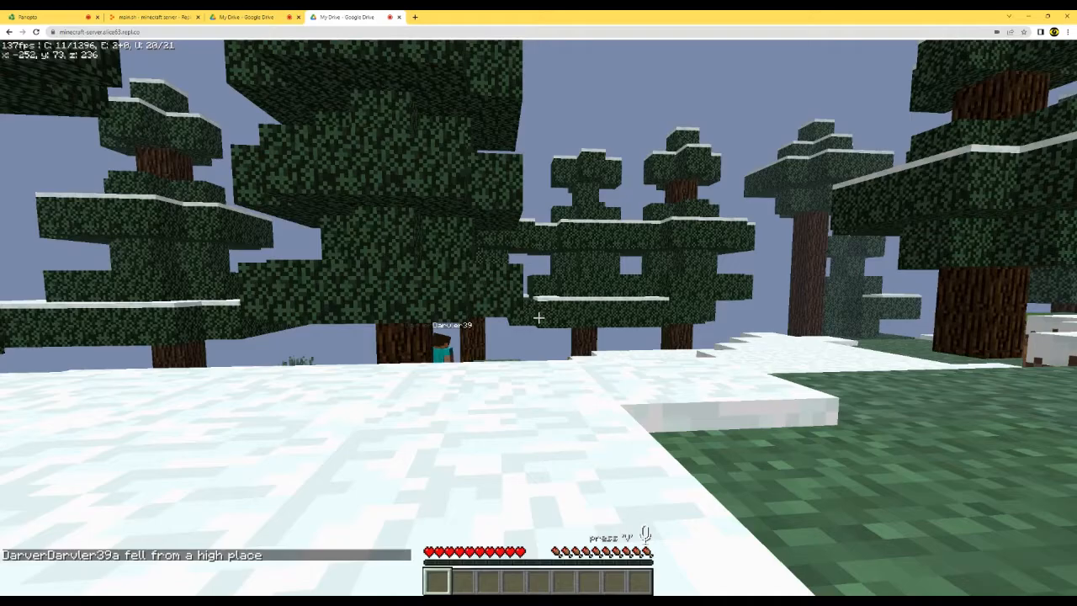
Step: Broadcast 'Hello' from the Replit server console and view it in the game chat
key(Escape)
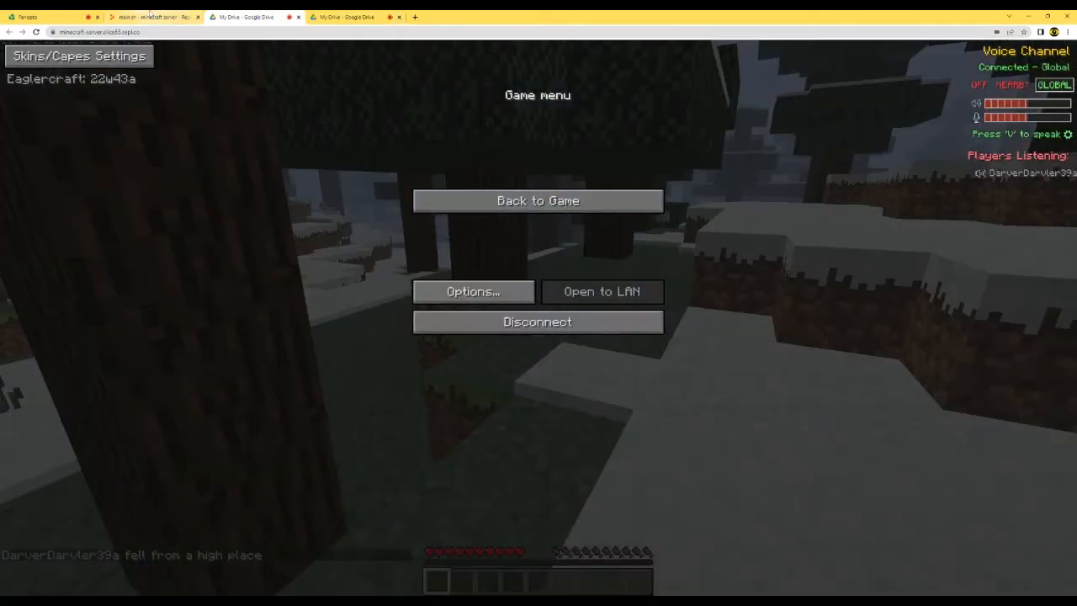
click(156, 17)
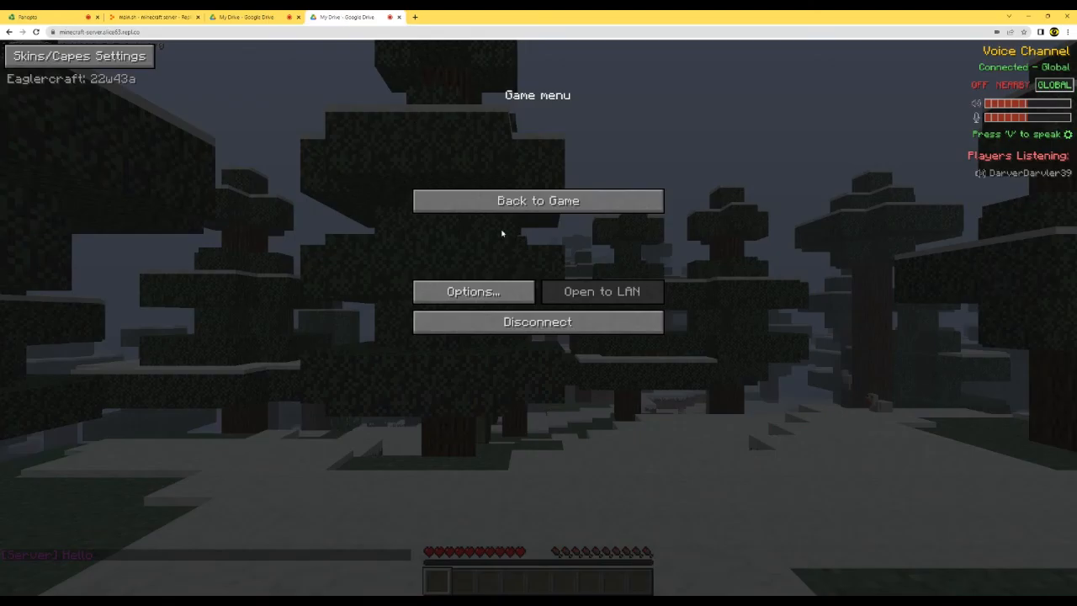
click(538, 200)
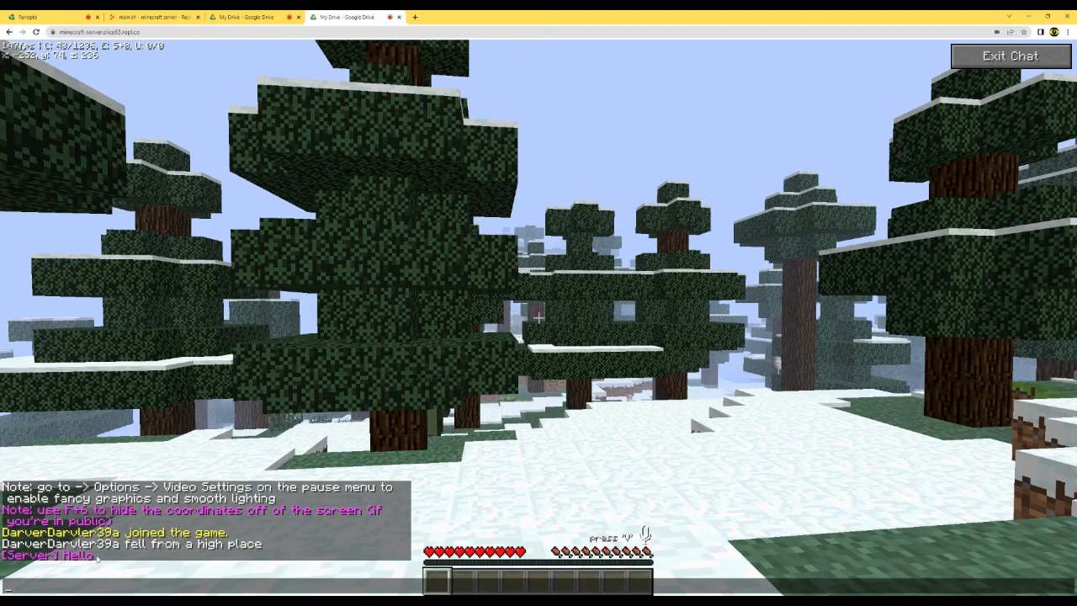
key(Escape)
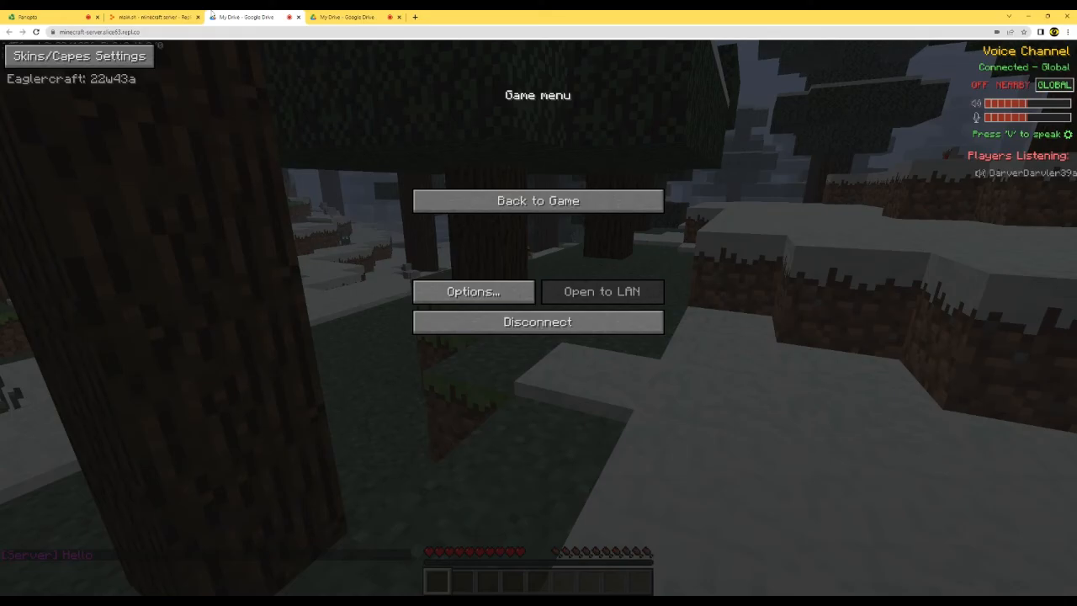
Step: Broadcast 'Hi' to players from the second player's tab, then keep playing in the snowy forest
click(154, 17)
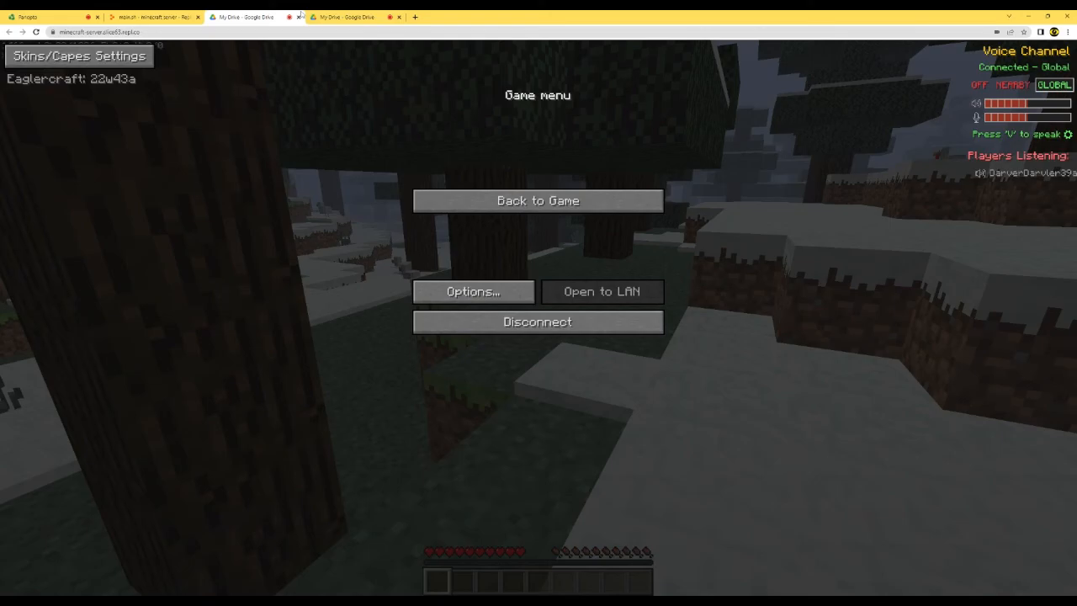
click(537, 200)
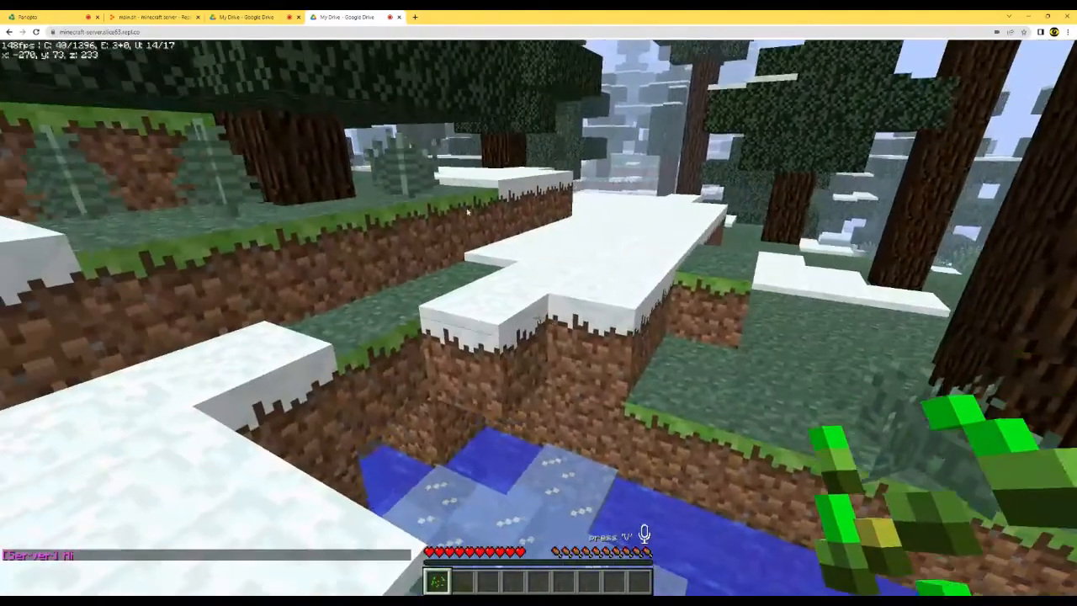
key(Escape)
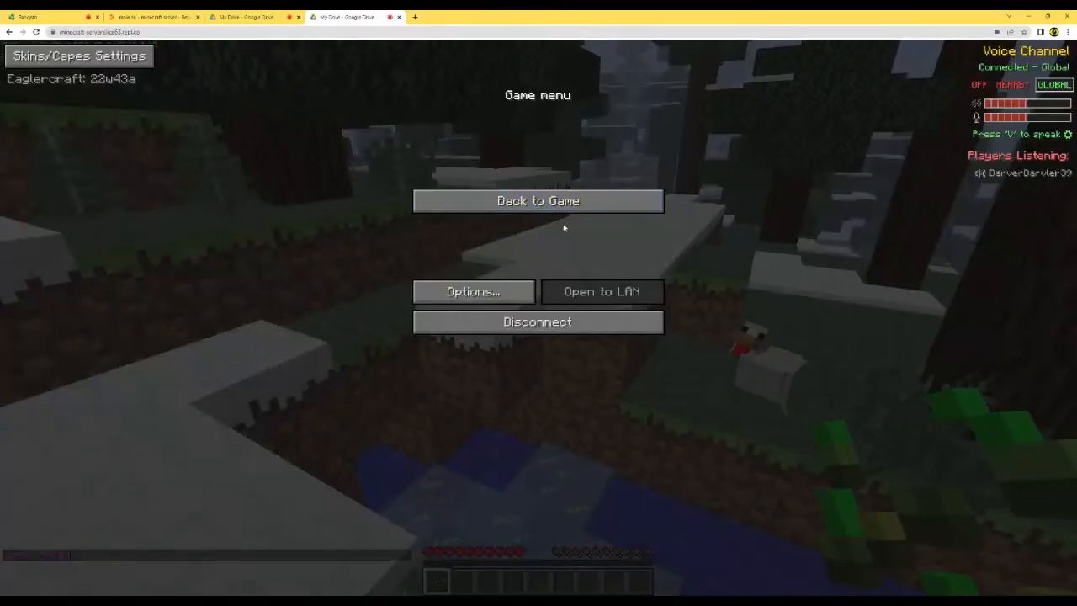
click(537, 200)
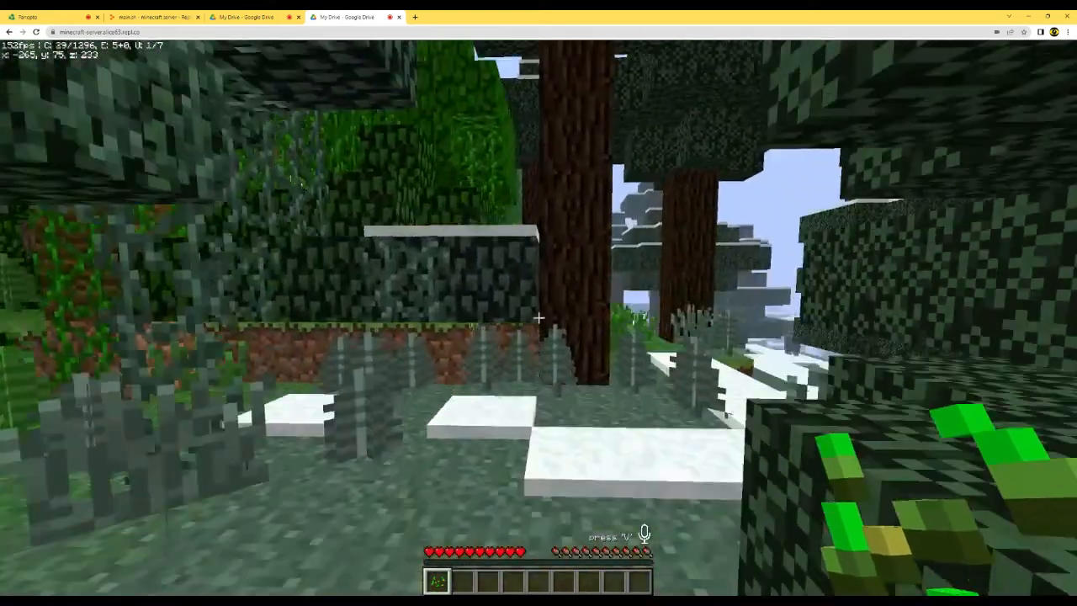
key(Escape)
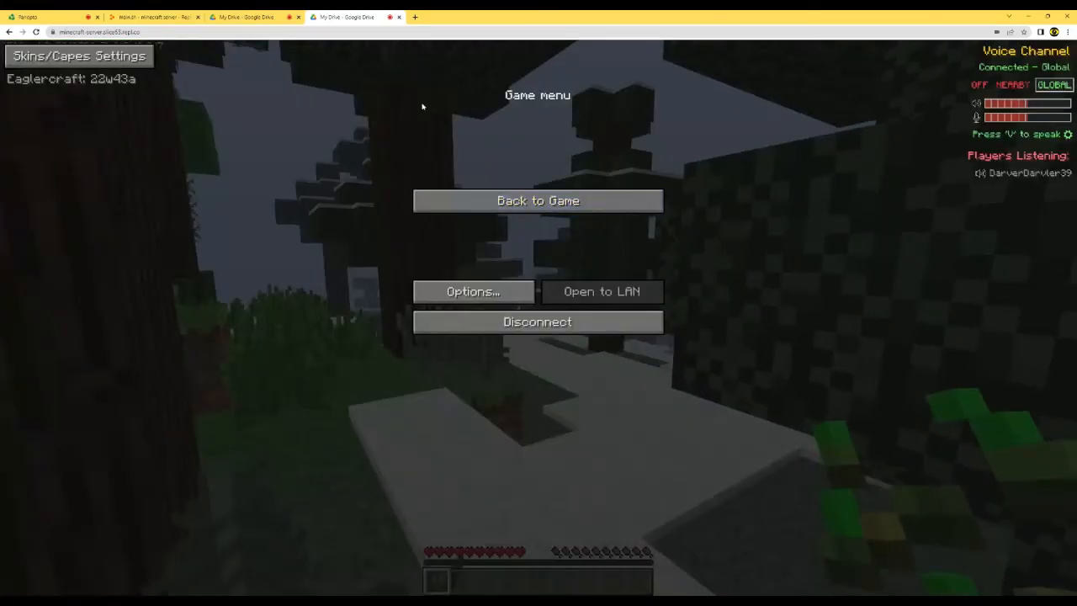
click(151, 17)
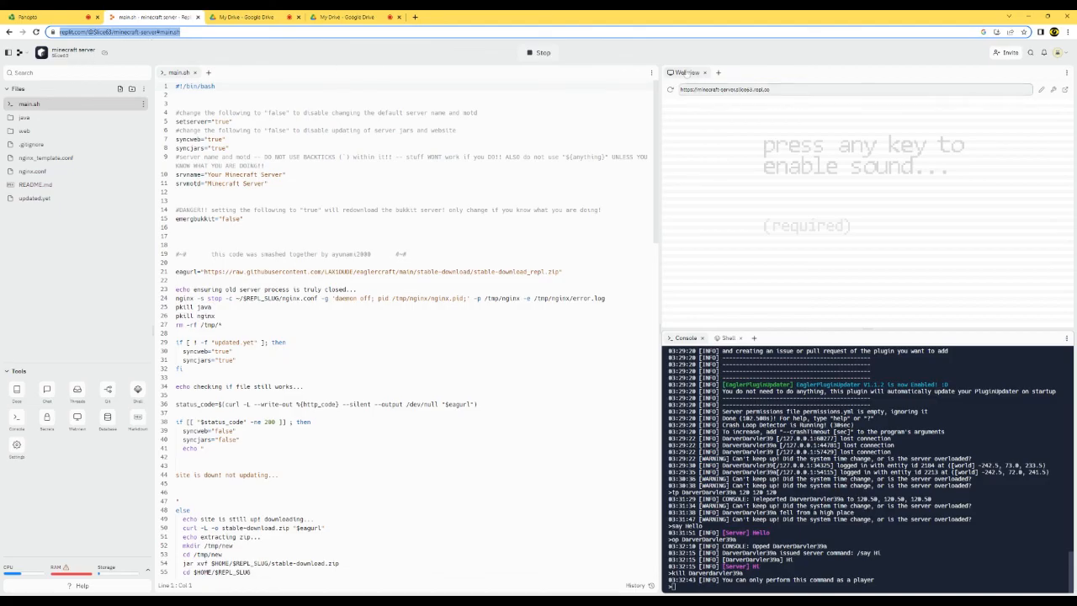
Step: Review the console's command log and Webview URL, then move to the Panopto recording tab
click(850, 89)
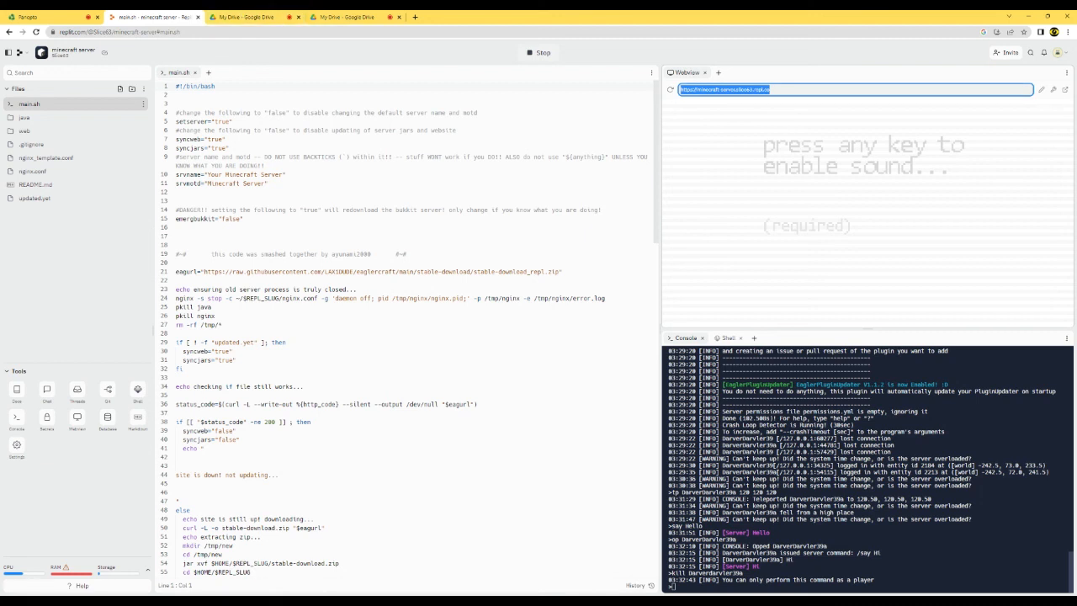
mouse_move(732, 106)
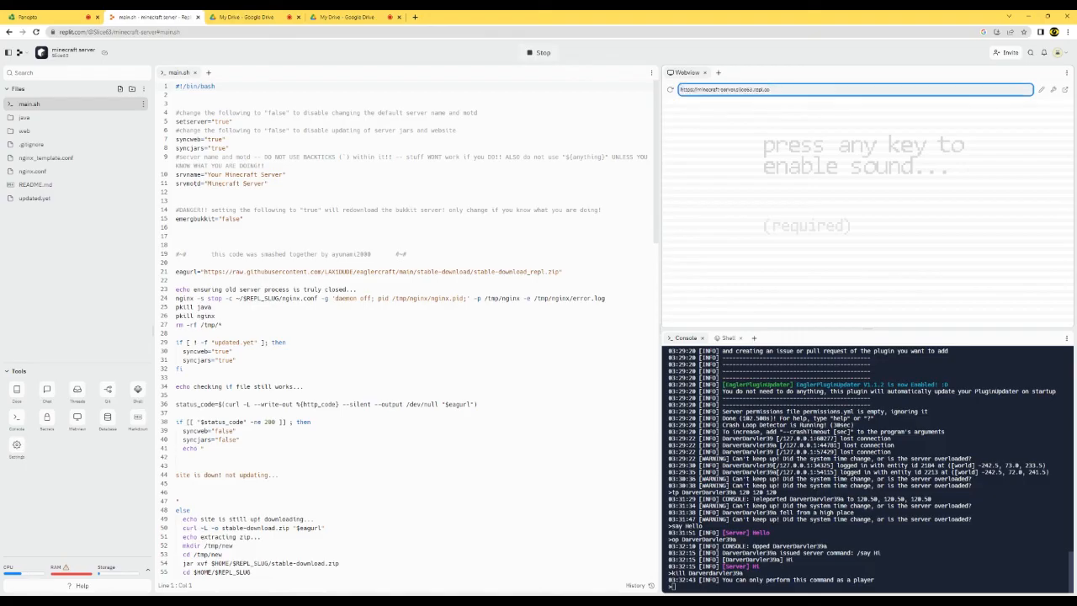
click(34, 17)
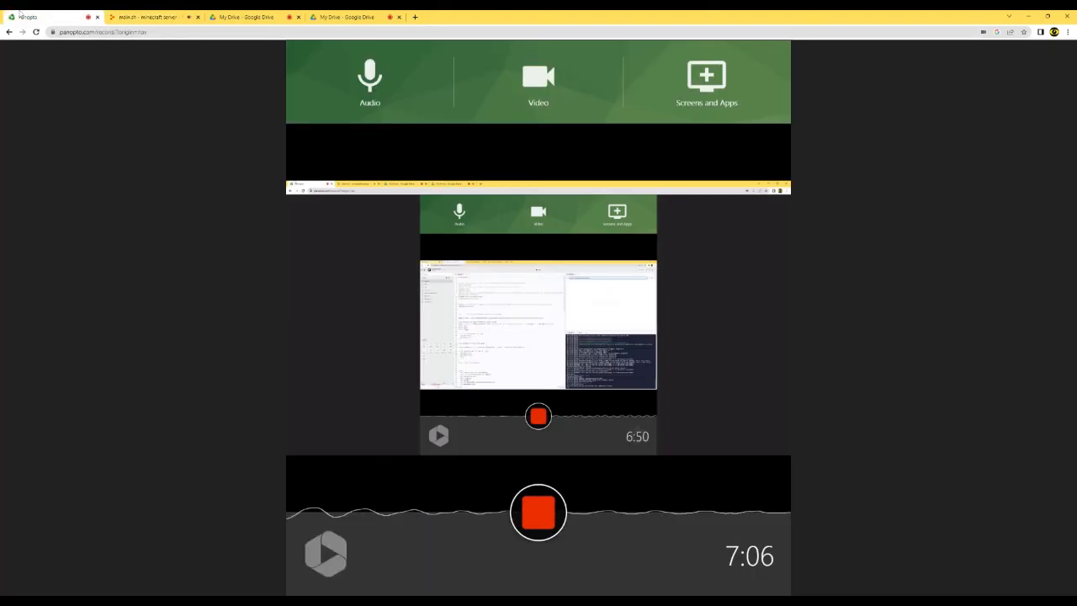